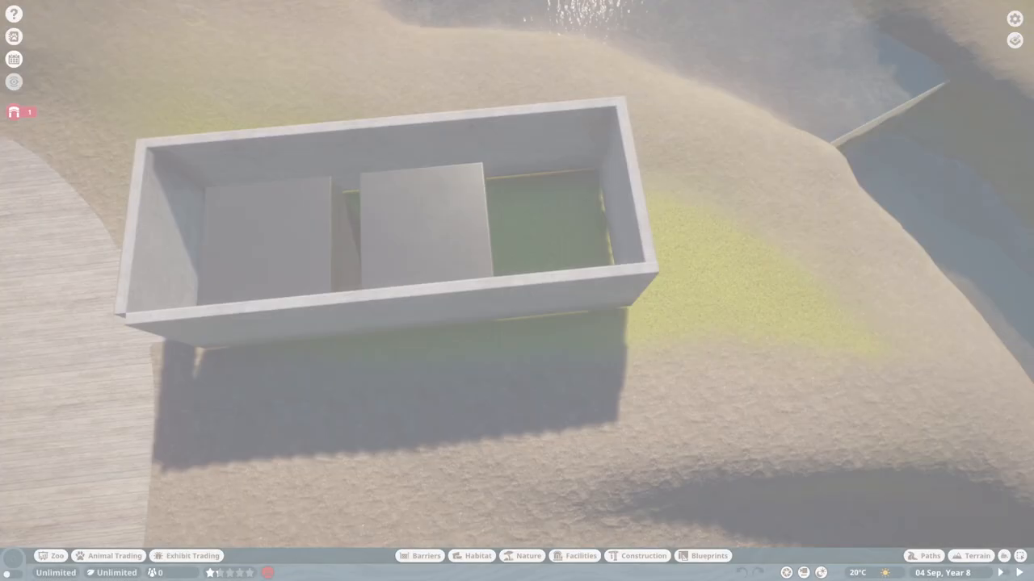
# - Adopt an American Bullfrog into the exhibit and lay the wooden plank boardwalk along the building front
pyautogui.click(575, 556)
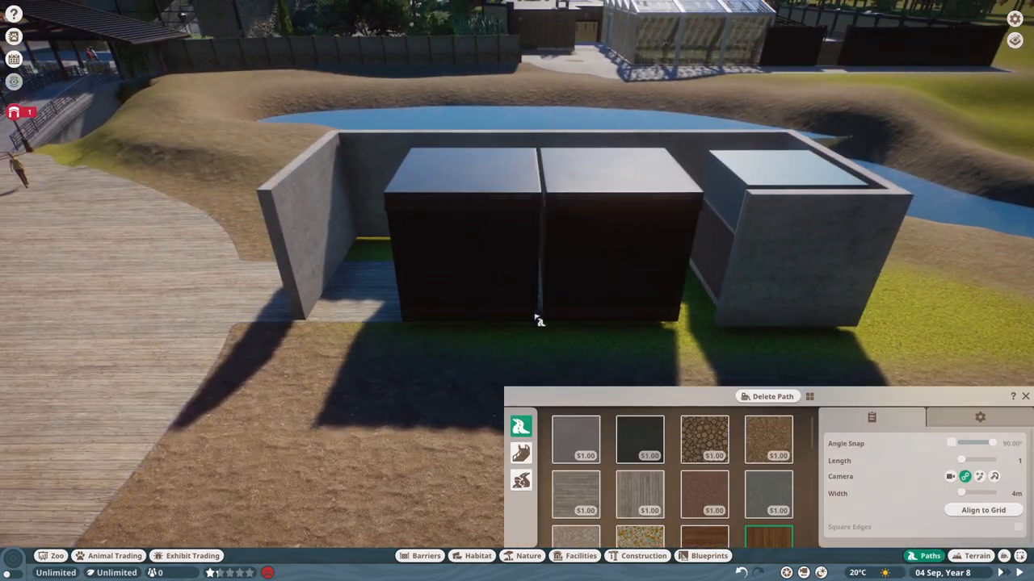
pyautogui.click(192, 556)
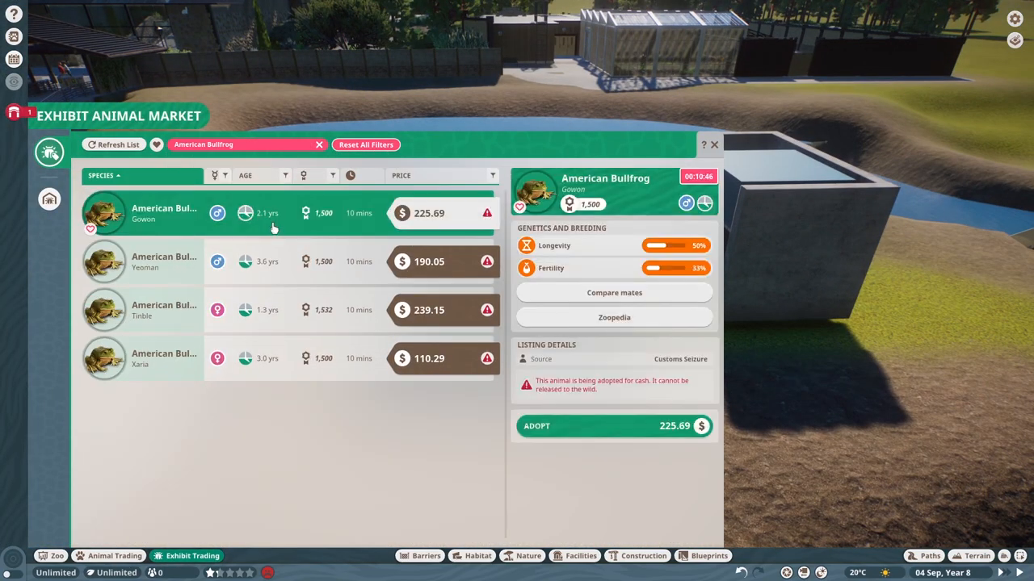
pyautogui.click(713, 145)
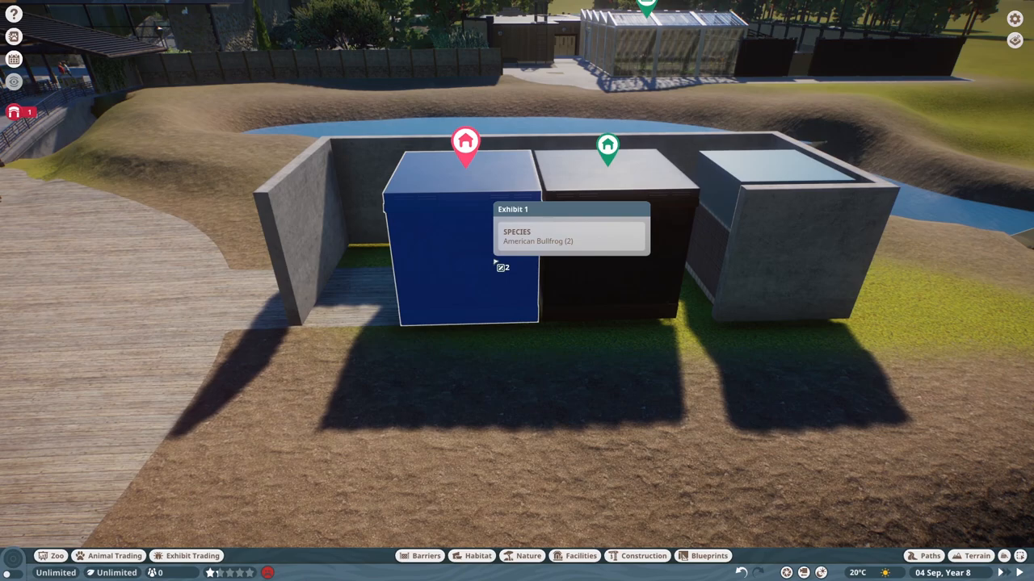
pyautogui.click(192, 555)
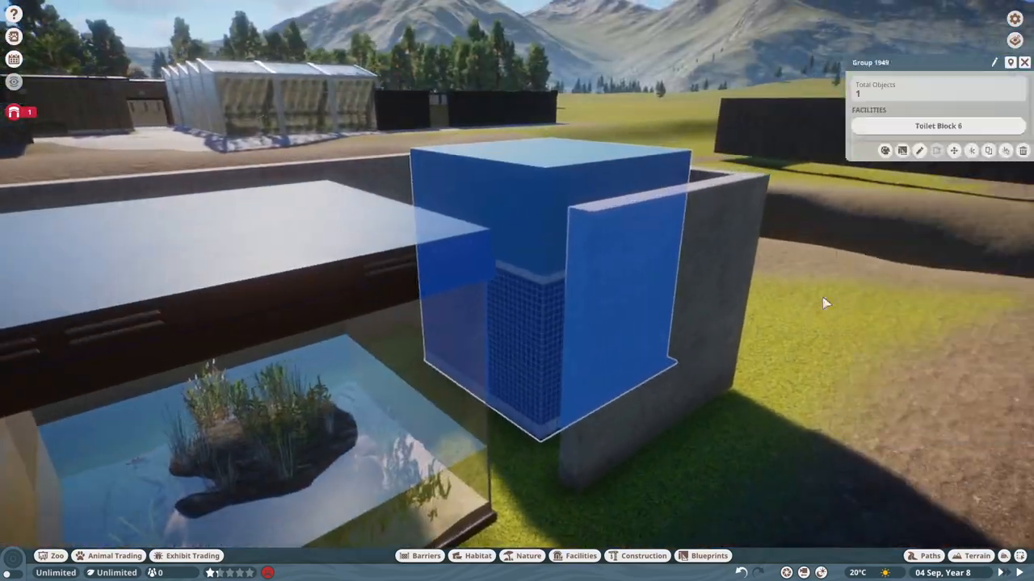
pyautogui.click(931, 556)
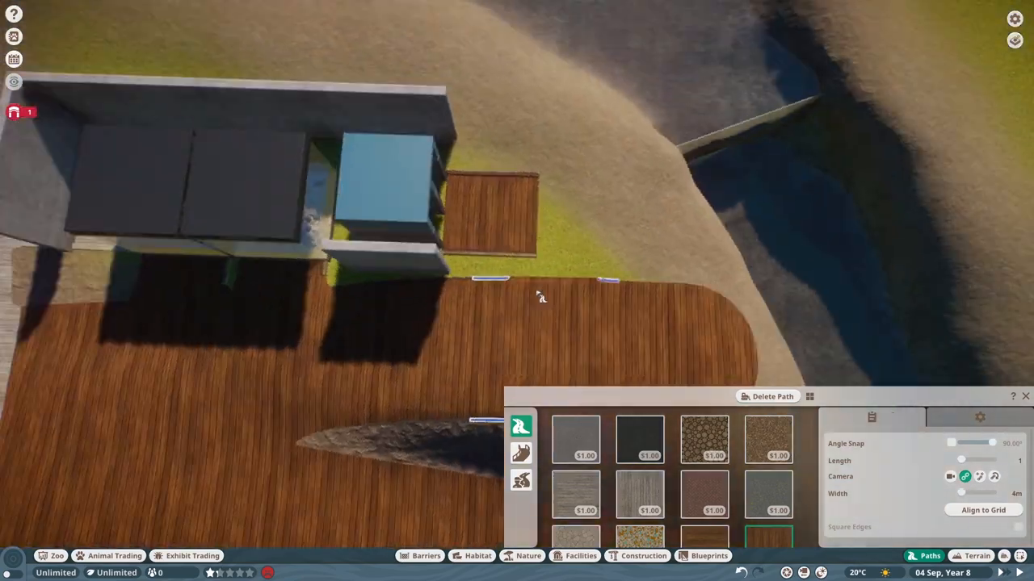
# - Extend the boardwalk and confirm the wooden log posts framing the entrance
pyautogui.click(643, 556)
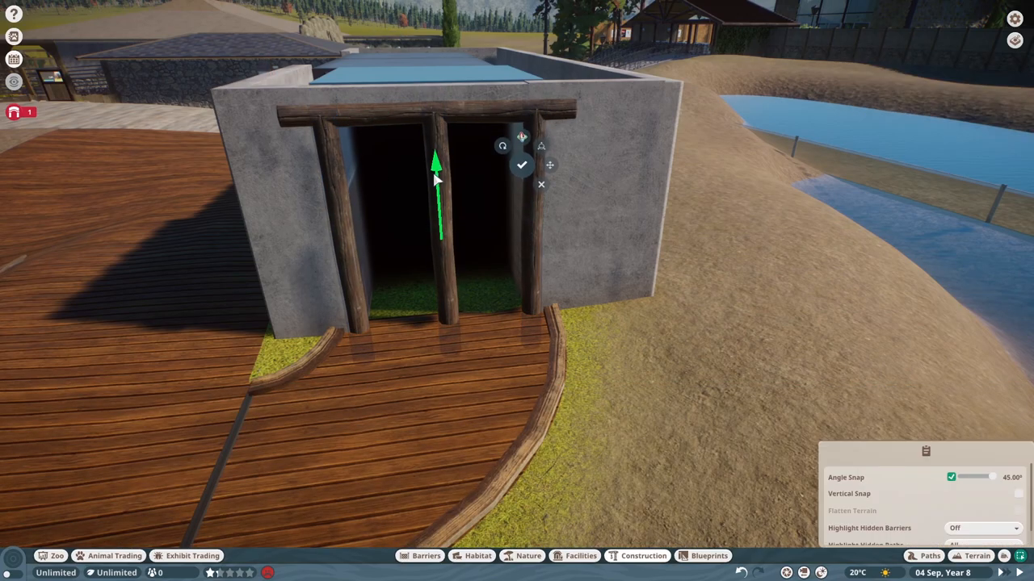
pyautogui.click(528, 555)
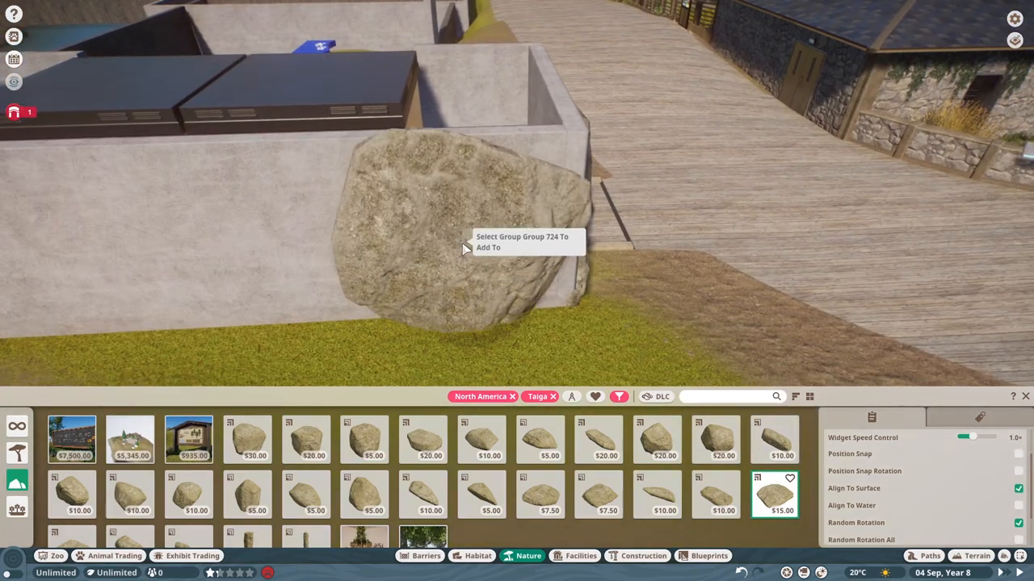
# - Set the boulder against the wall, a large rock by the glass front and the first rock cladding piece
pyautogui.click(465, 248)
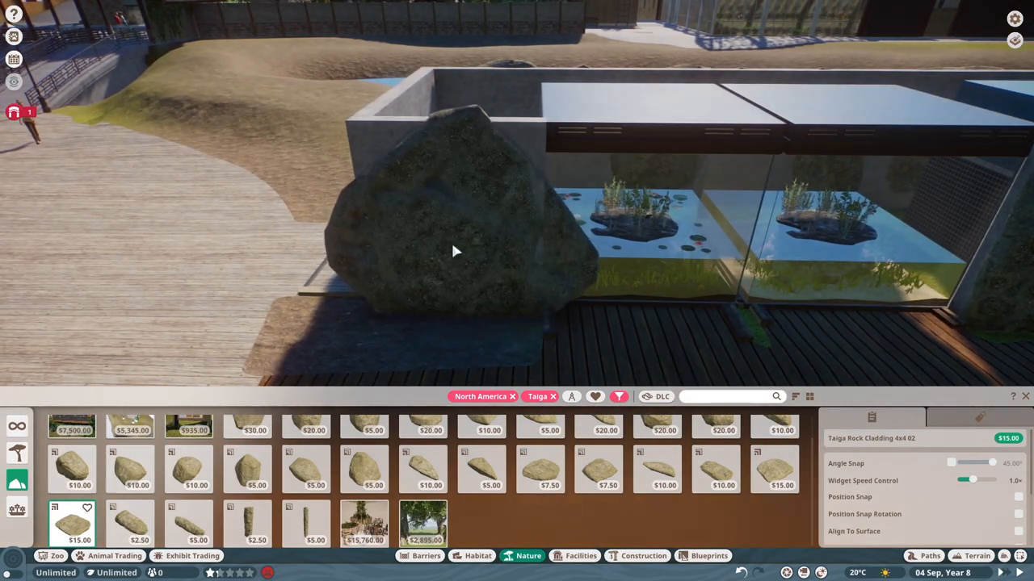
pyautogui.click(714, 470)
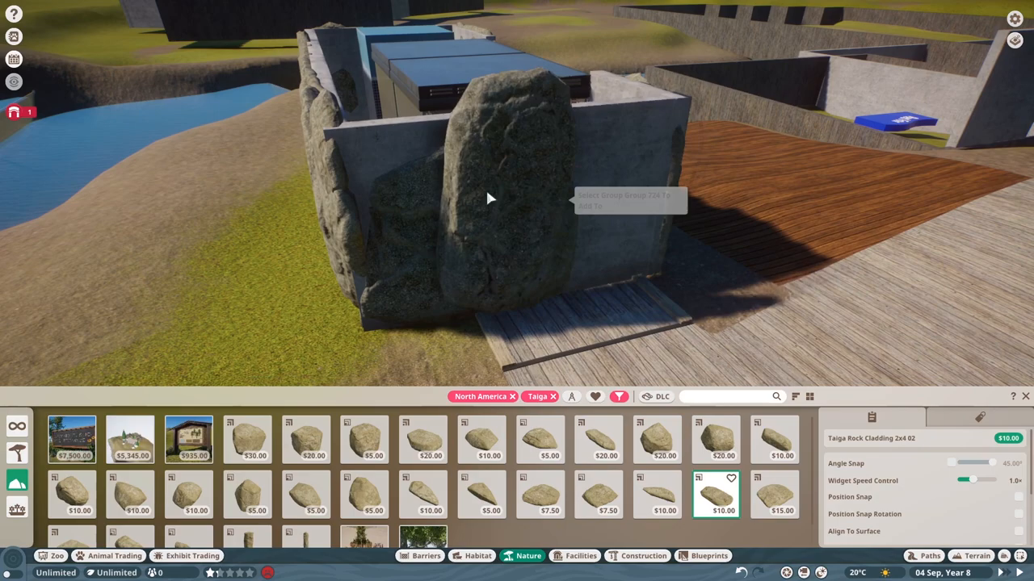
pyautogui.click(643, 556)
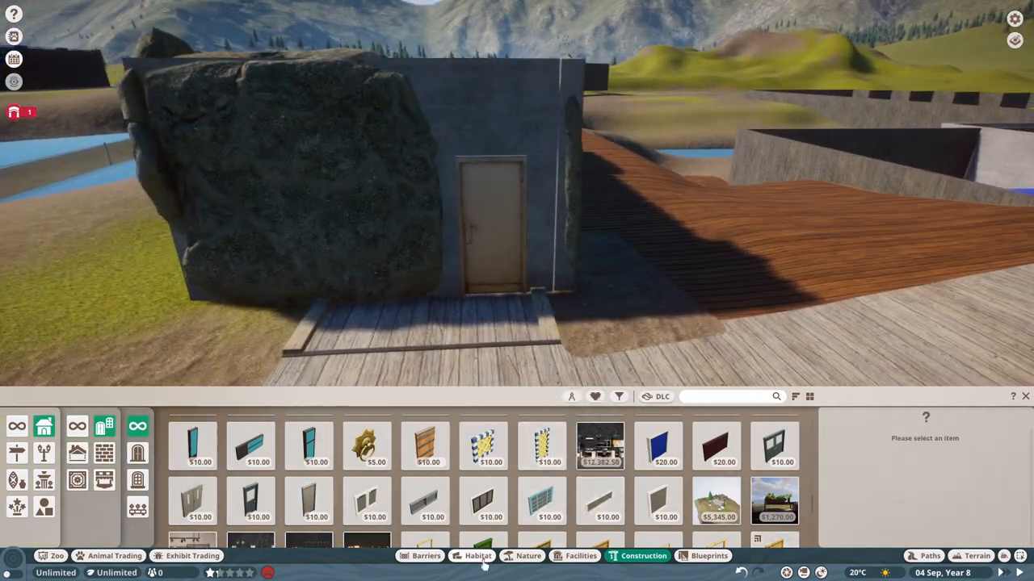
# - Cover the remaining walls around the entrance with more Taiga rock cladding pieces
pyautogui.click(528, 556)
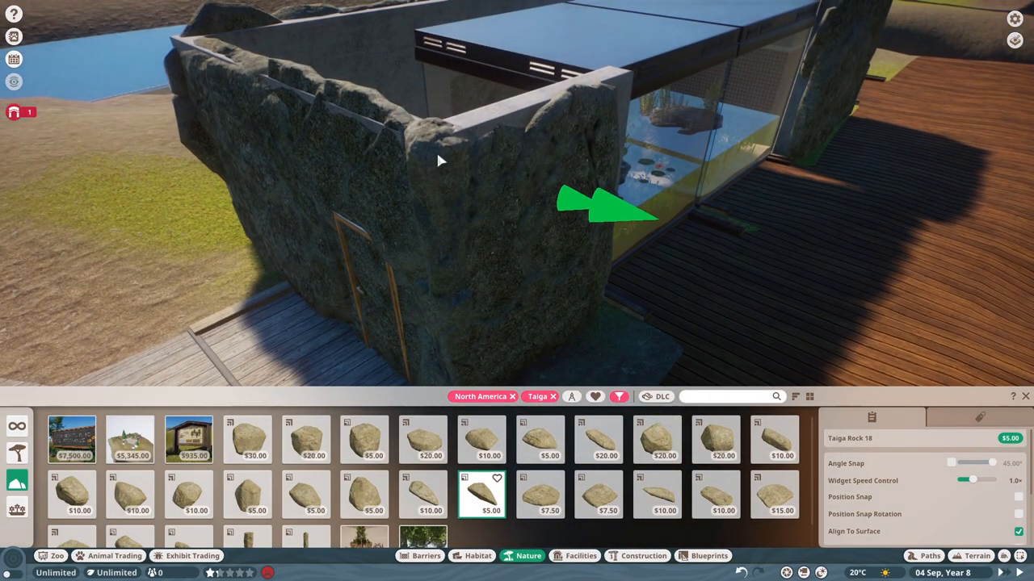
pyautogui.click(539, 494)
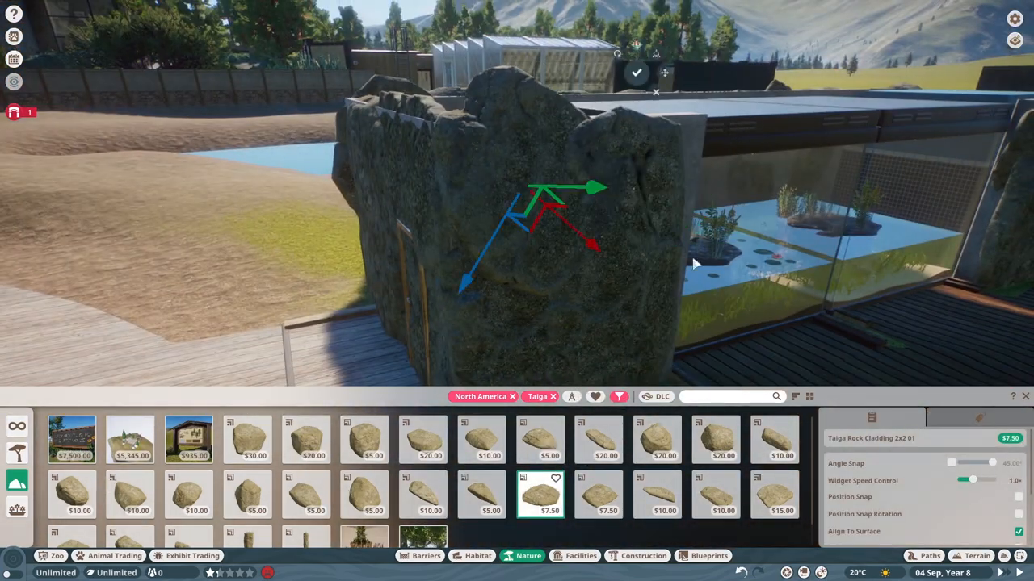
pyautogui.click(599, 492)
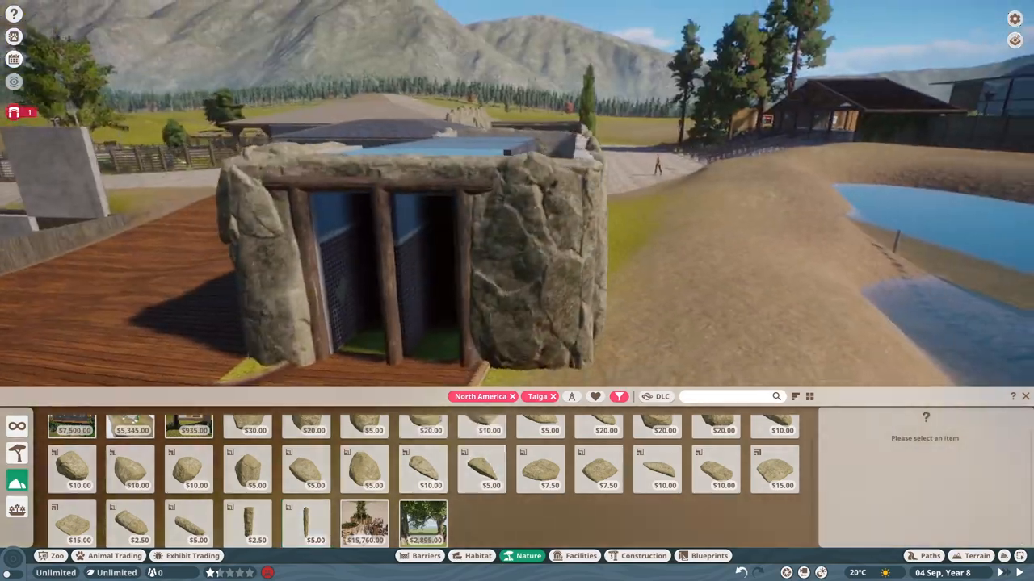
# - Line the wall base and building corners with small Taiga rocks
pyautogui.click(364, 439)
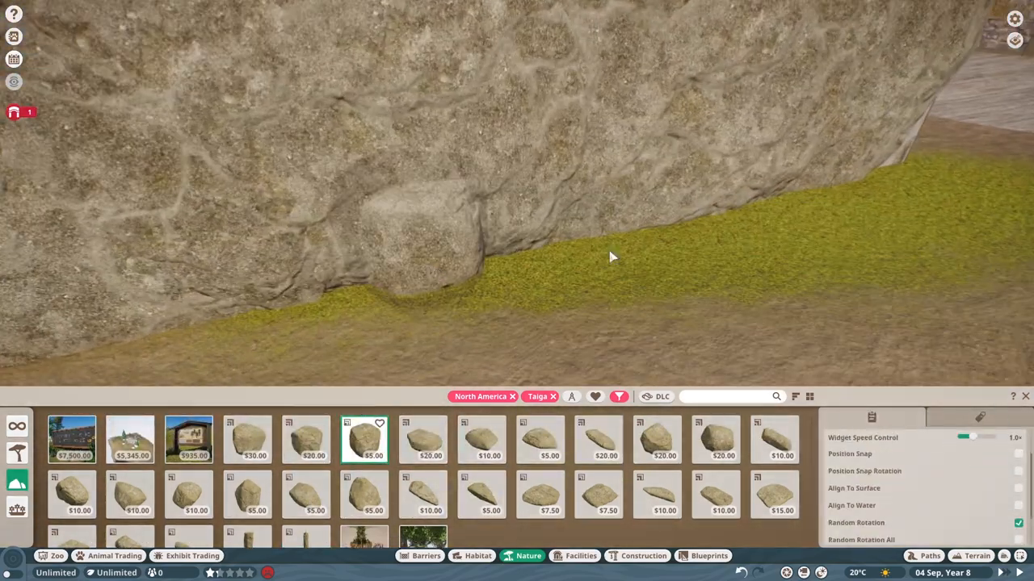
pyautogui.click(305, 440)
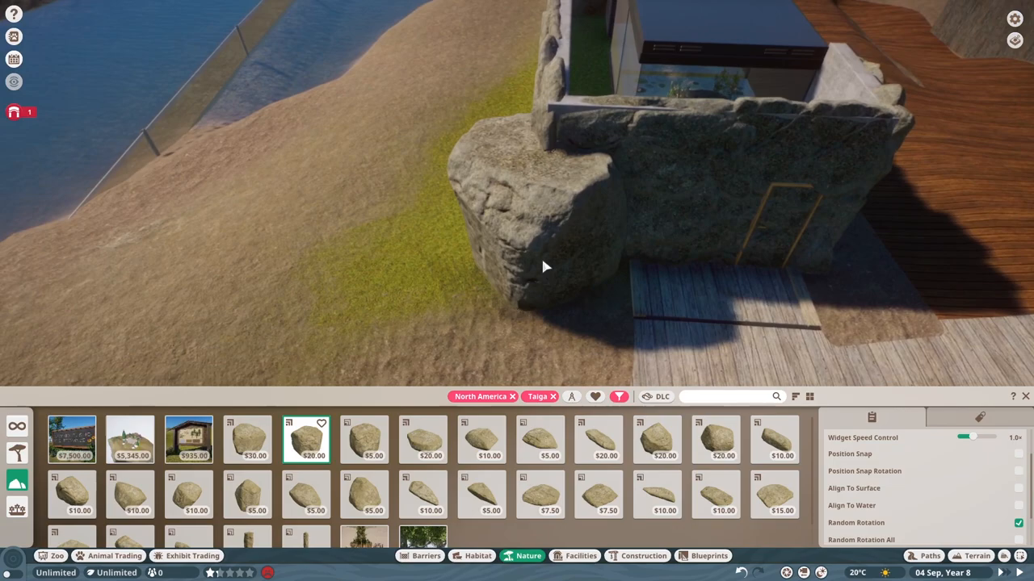
pyautogui.click(365, 494)
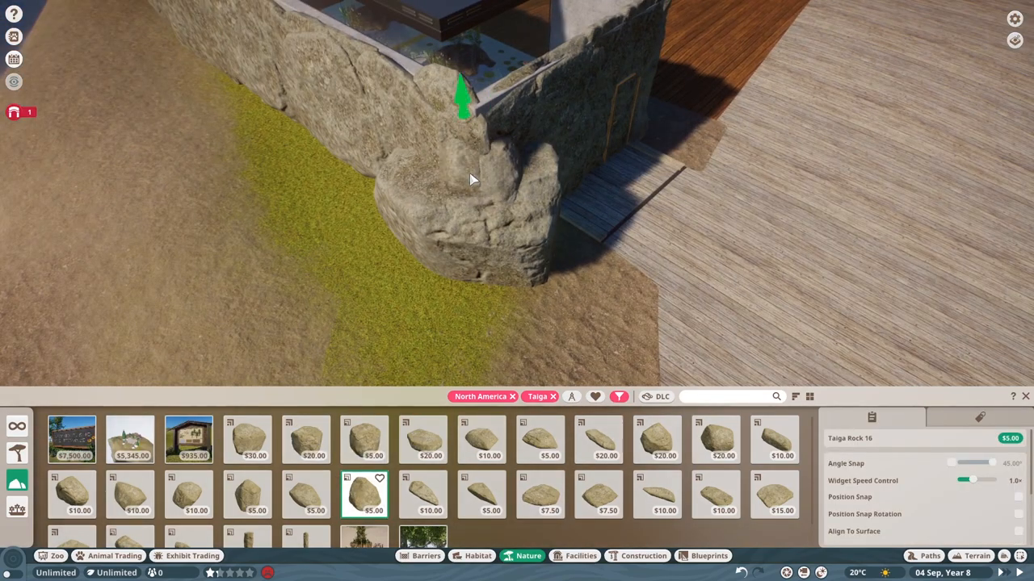
pyautogui.click(249, 494)
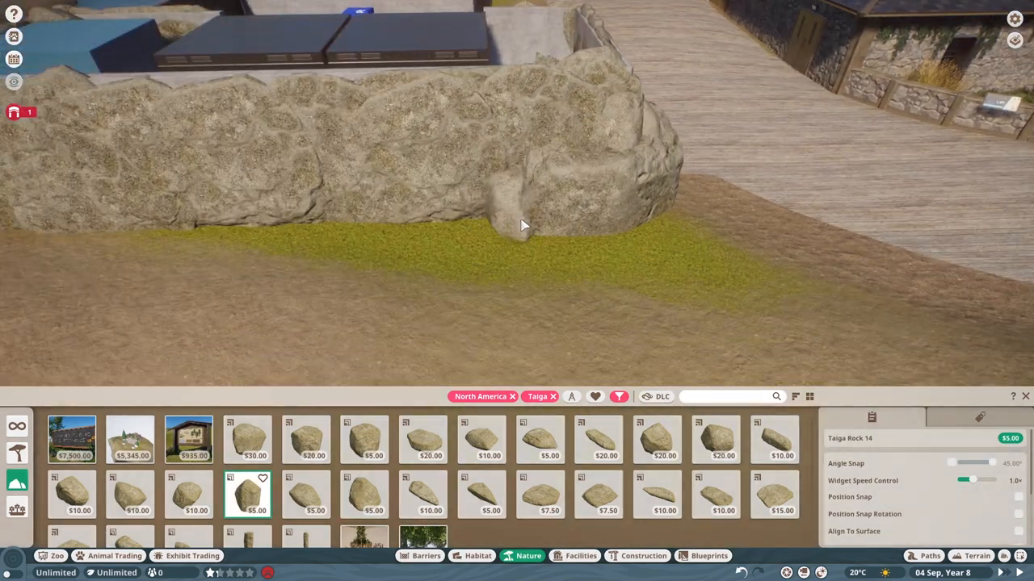
pyautogui.click(365, 440)
pyautogui.write('faux')
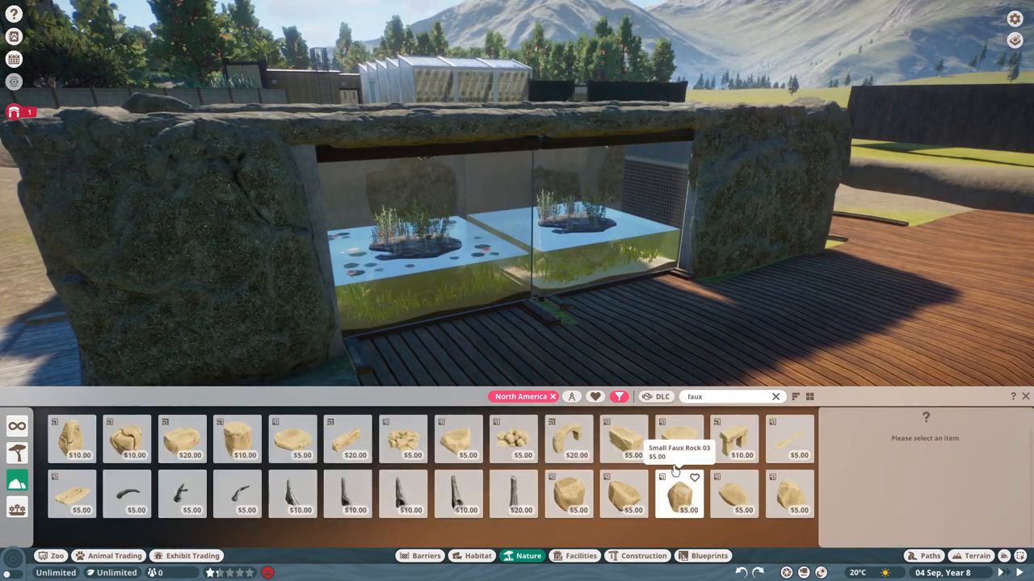
# - Place Aquatic Faux Rock Tree Root 01, rotated to fit, beside the glass viewing window
pyautogui.click(402, 495)
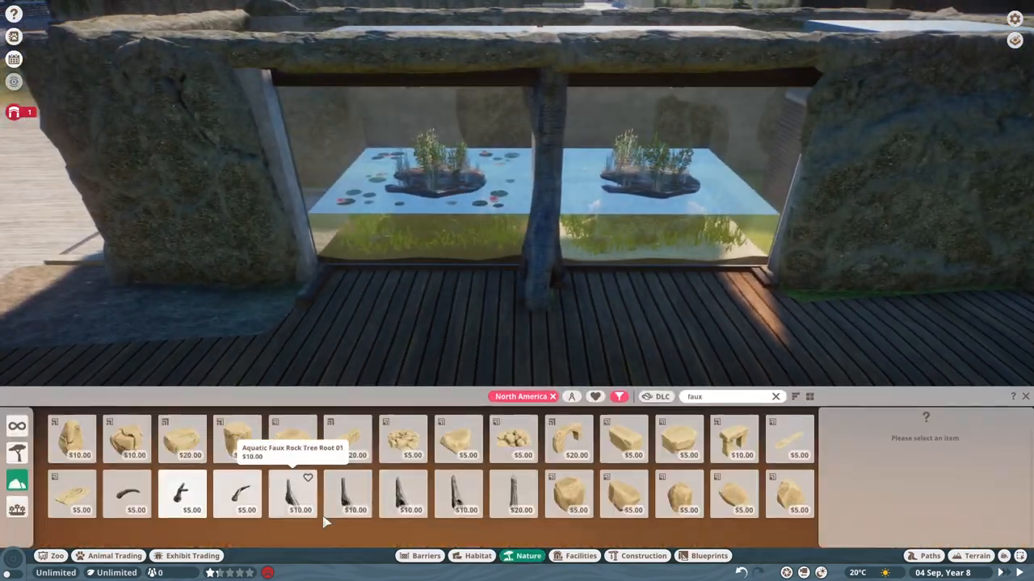
pyautogui.click(514, 494)
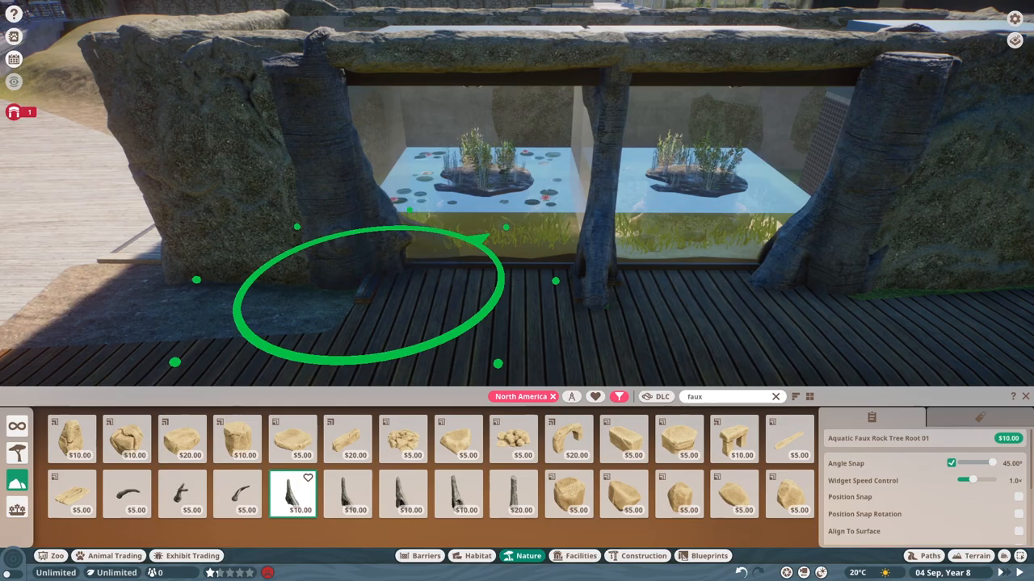
pyautogui.click(347, 494)
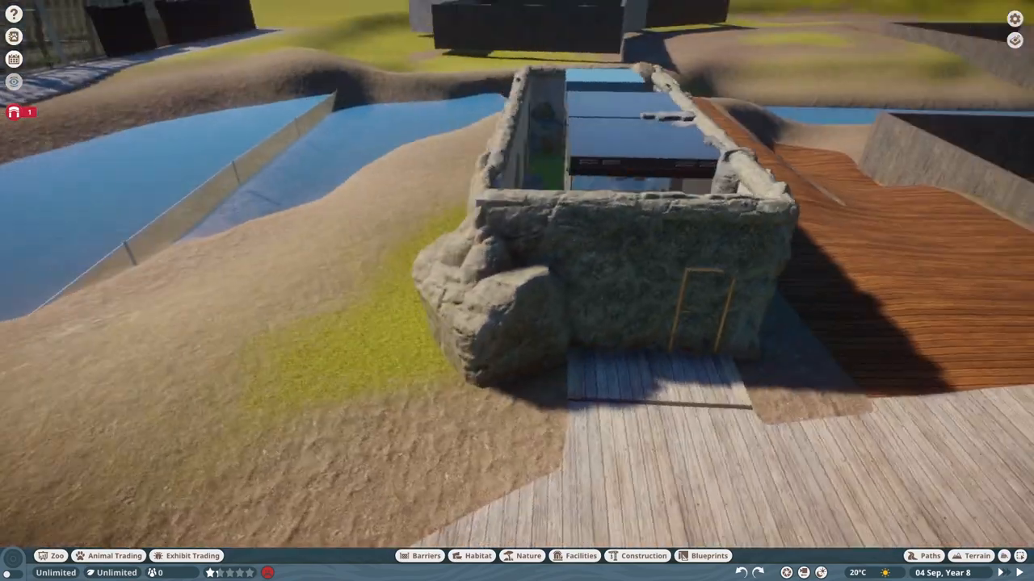
# - Place flat Taiga rocks beside the entrance walkway and at the wall base
pyautogui.click(528, 555)
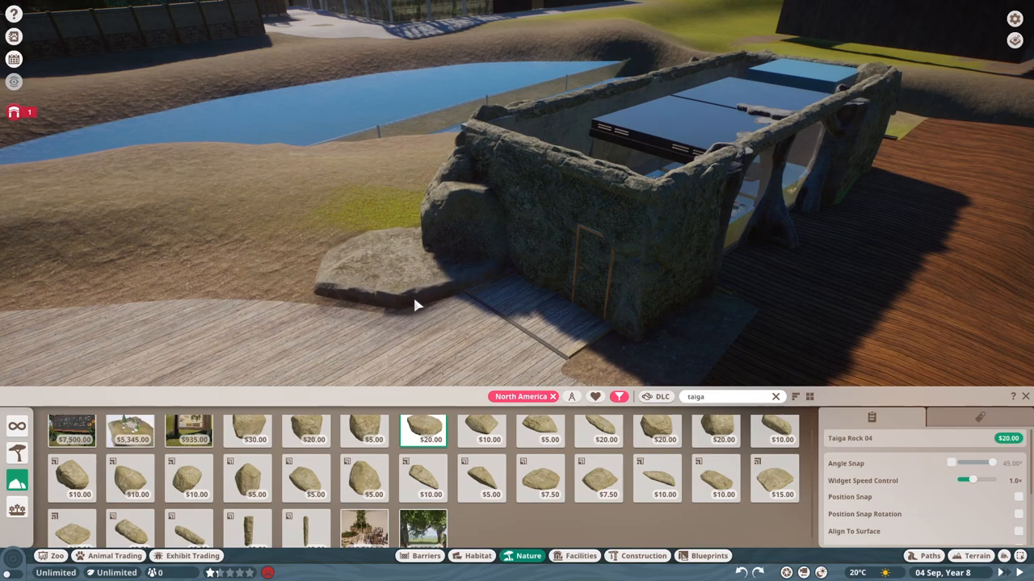
pyautogui.click(655, 430)
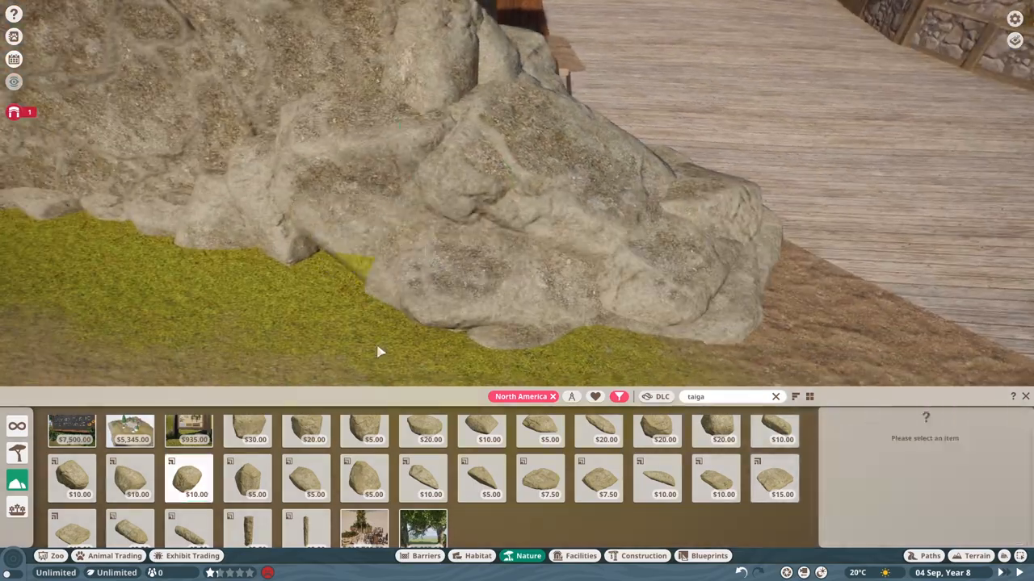
pyautogui.click(249, 478)
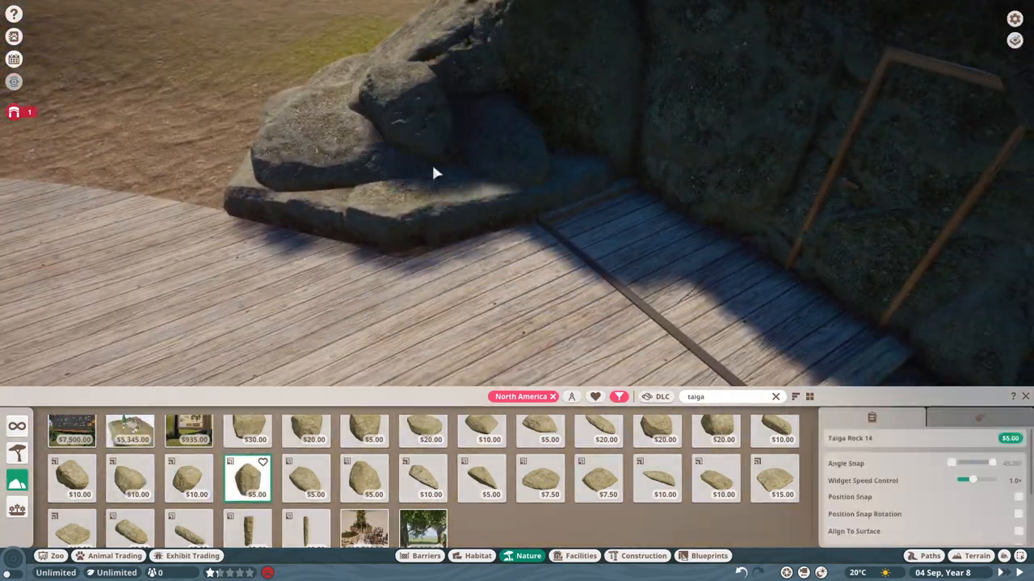
pyautogui.click(713, 429)
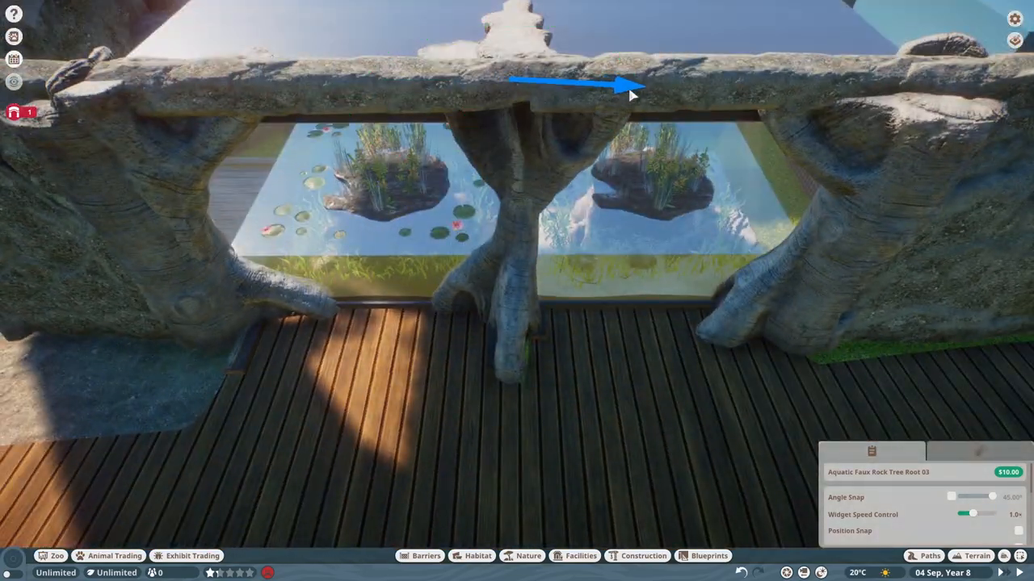
# - Reposition the tree root along the window top and review the exhibit's status and enrichment panel
pyautogui.moveTo(630, 93); pyautogui.dragTo(465, 121)
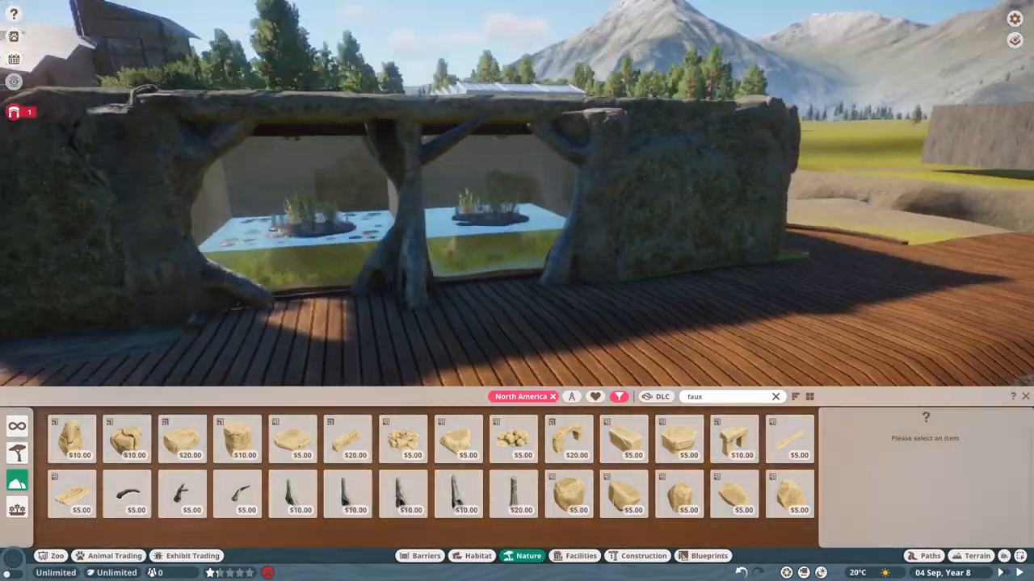
pyautogui.click(183, 495)
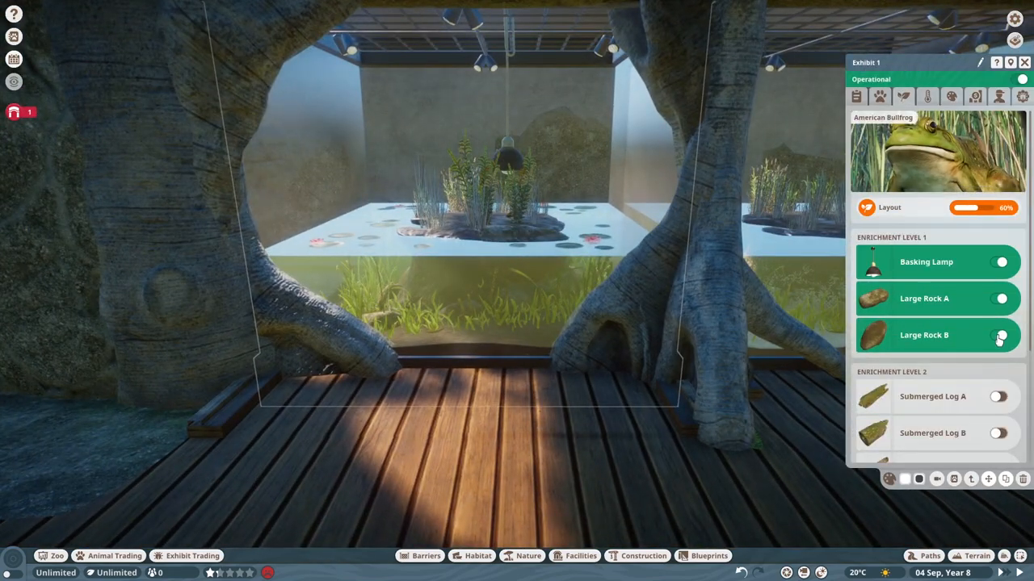
pyautogui.scroll(-3)
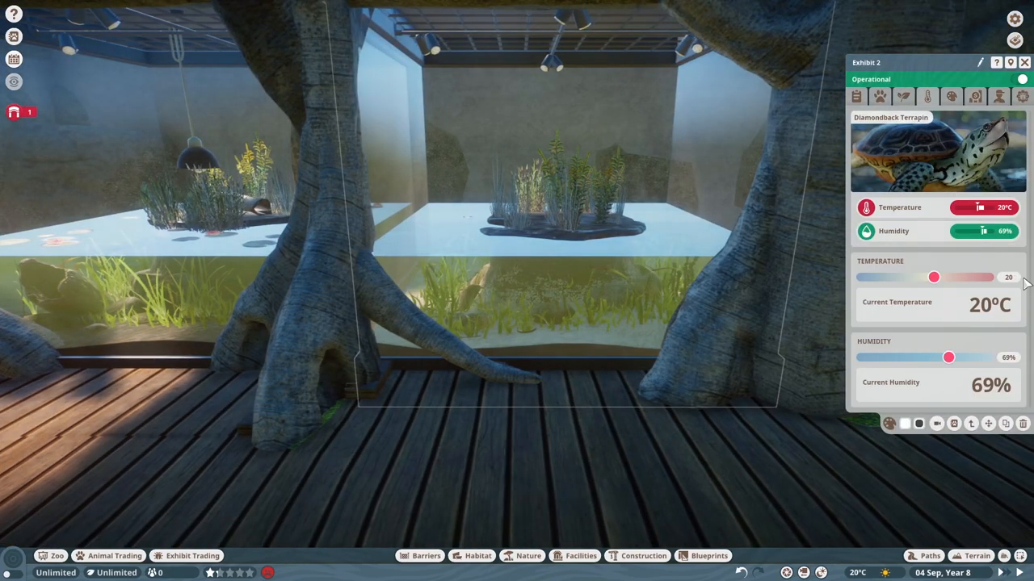
# - Set Window 1 of the terrapin exhibit to a 2D Facade and return to the exhibit view
pyautogui.click(951, 97)
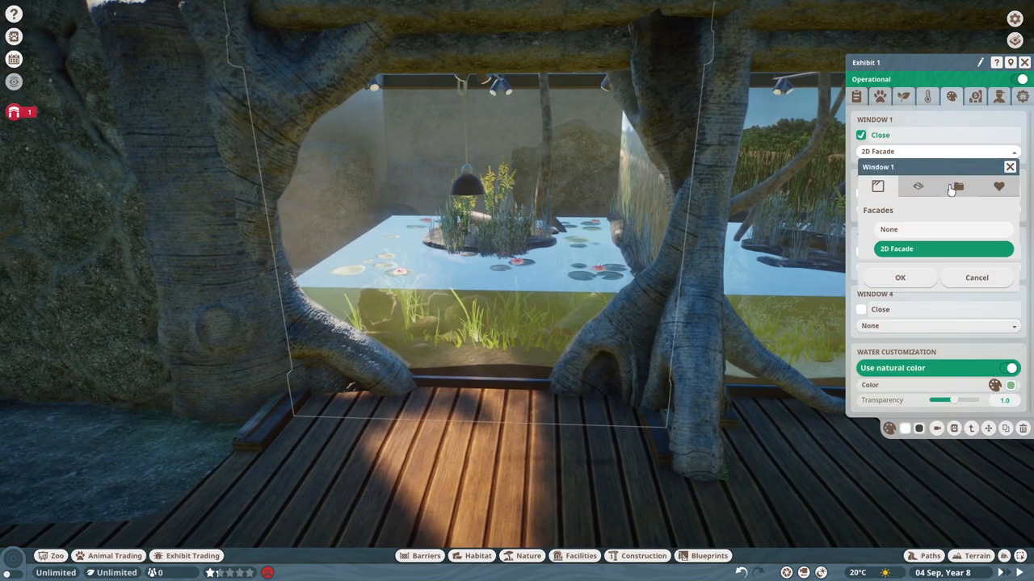
pyautogui.click(899, 278)
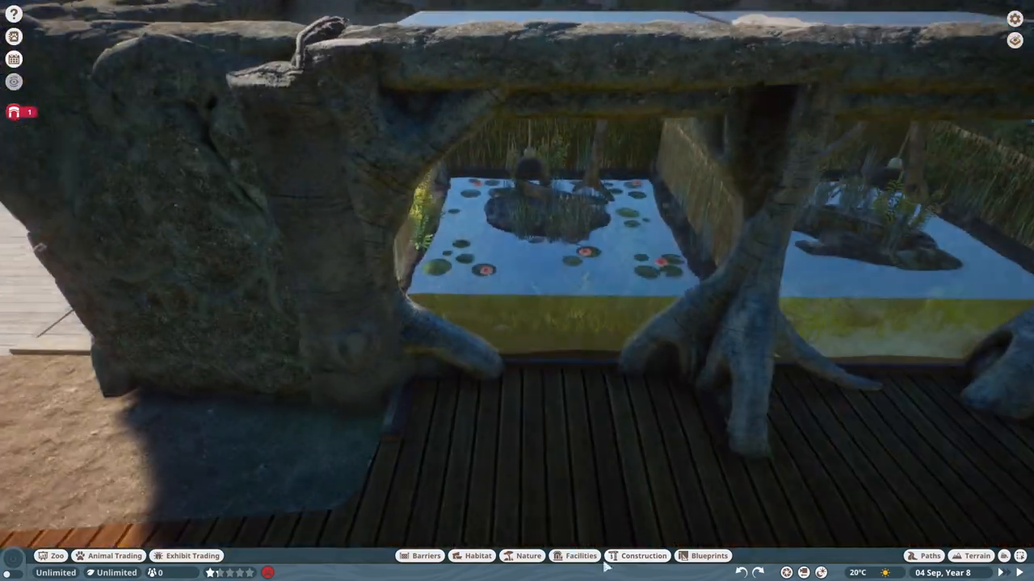
pyautogui.click(581, 556)
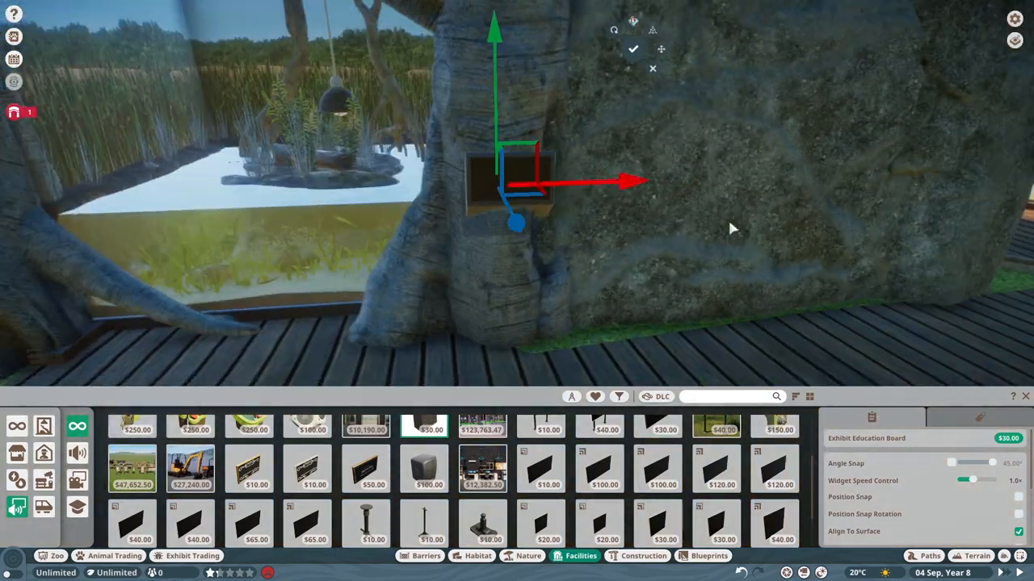
# - Fit the Exhibit Education Board into the rock wall beside the tank window
pyautogui.click(528, 555)
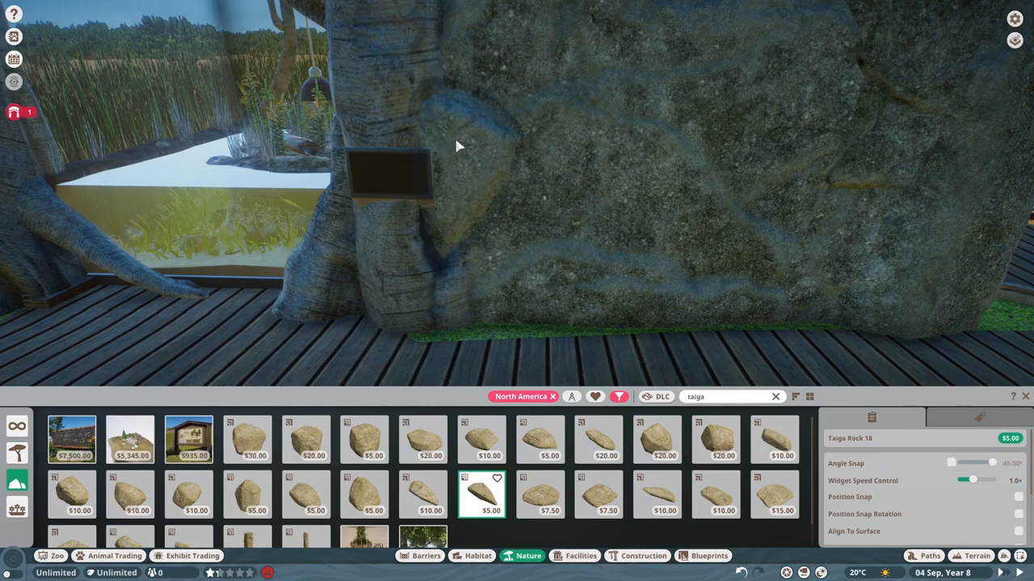
pyautogui.click(643, 556)
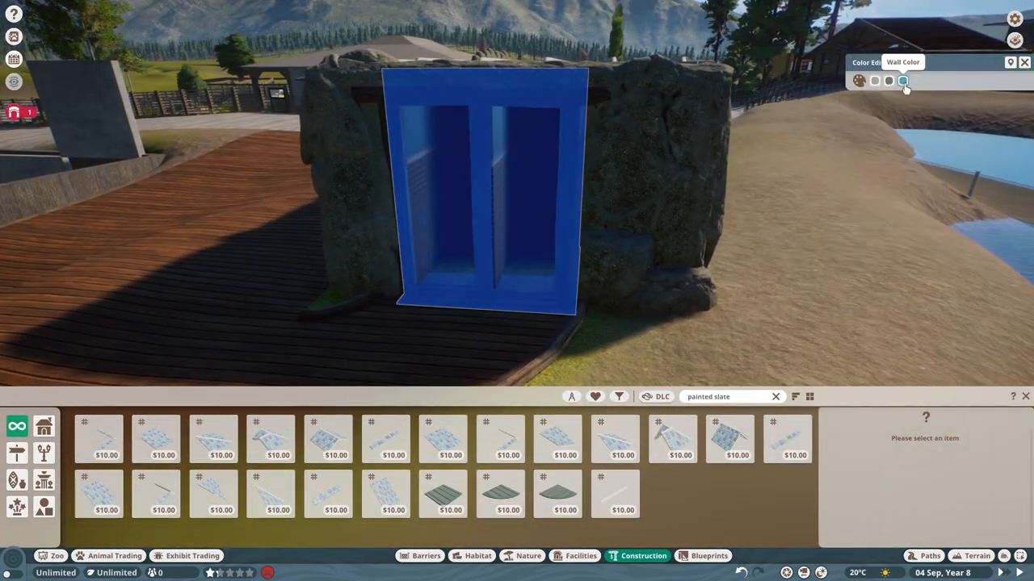
# - Recolour the doorway's painted slate wall panel with a new Wall Color swatch
pyautogui.click(975, 555)
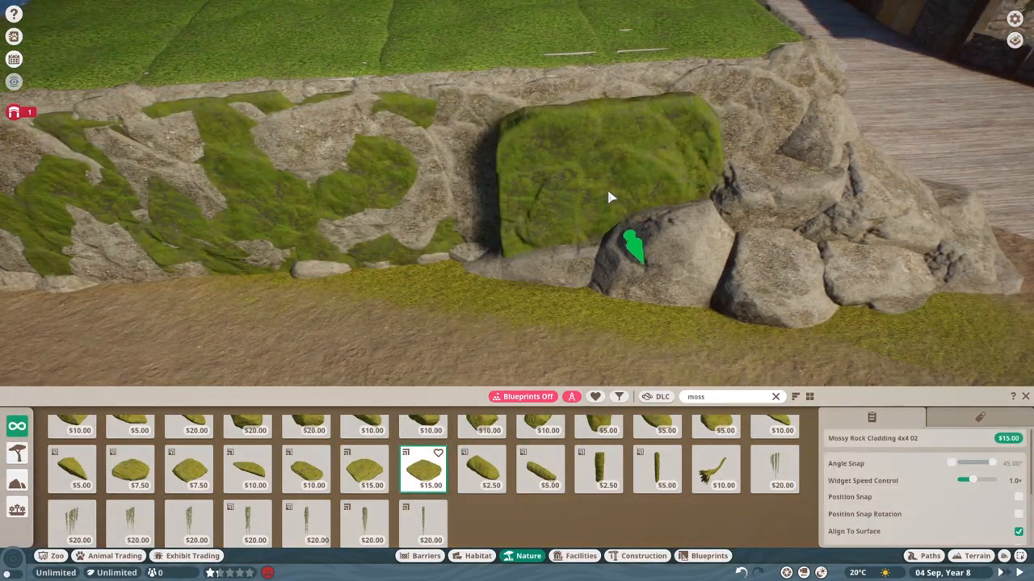
# - Place Mossy Rock Cladding on the rock face, building wall and boulder pile
pyautogui.click(365, 468)
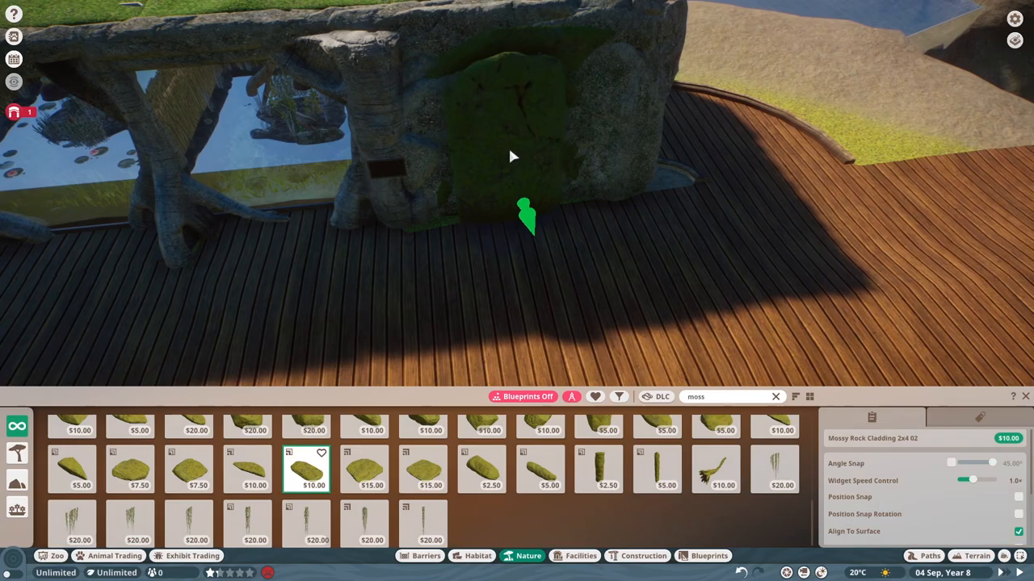
pyautogui.click(247, 470)
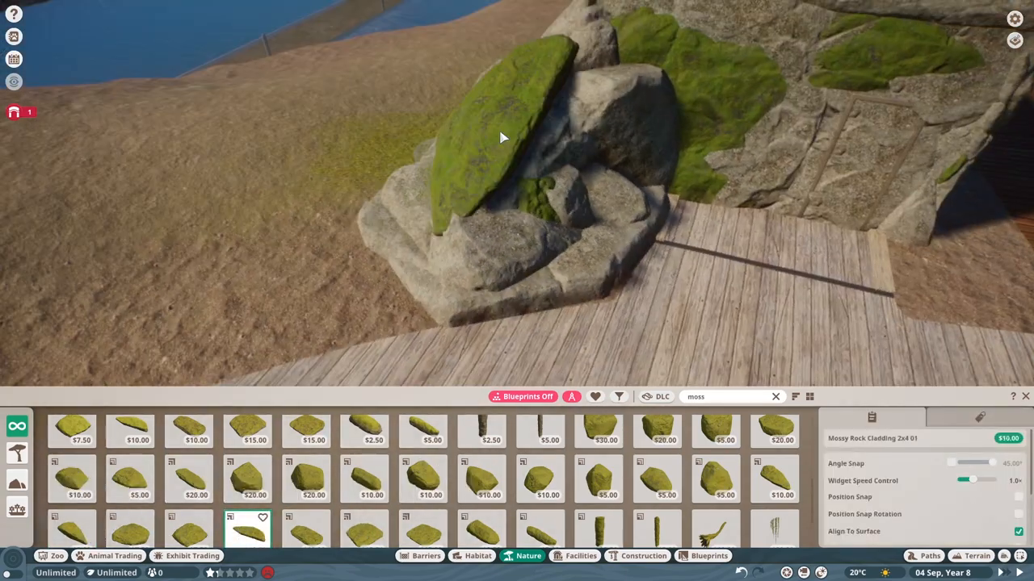
pyautogui.click(655, 481)
pyautogui.write('ivy')
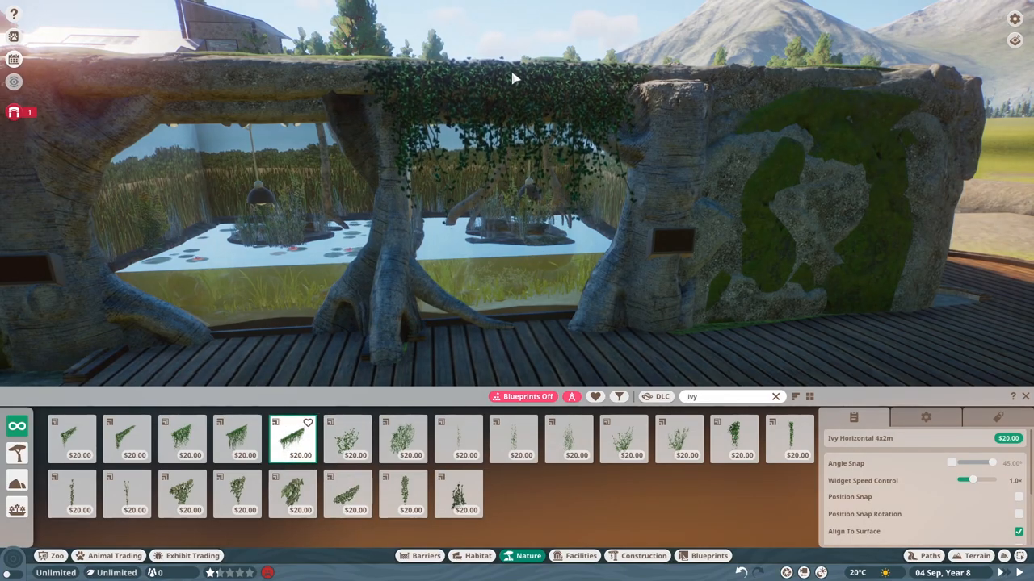
# - Hang Ivy Horizontal, Corner and Pillar pieces along the building top, corners and side wall
pyautogui.click(181, 440)
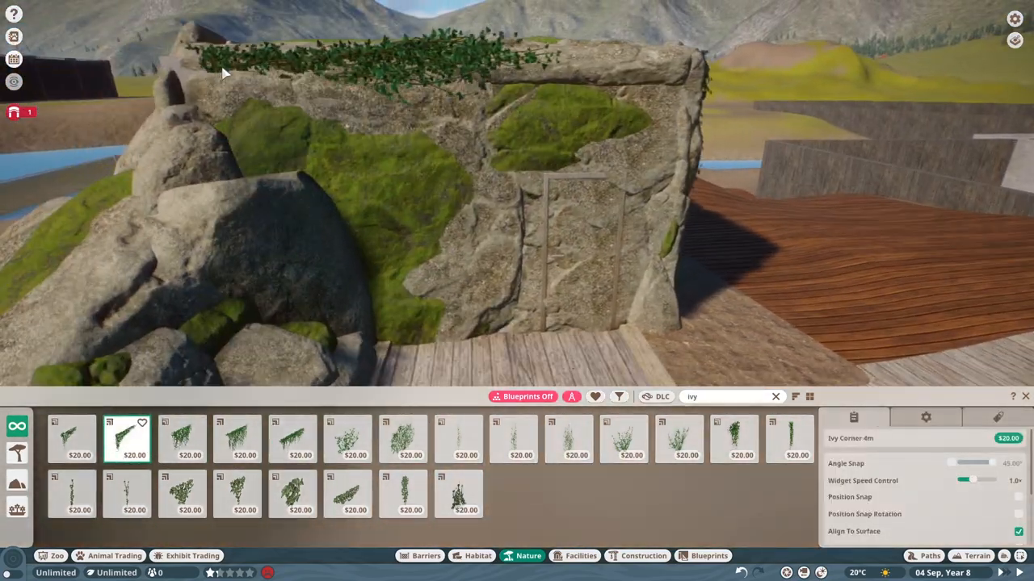
pyautogui.click(181, 439)
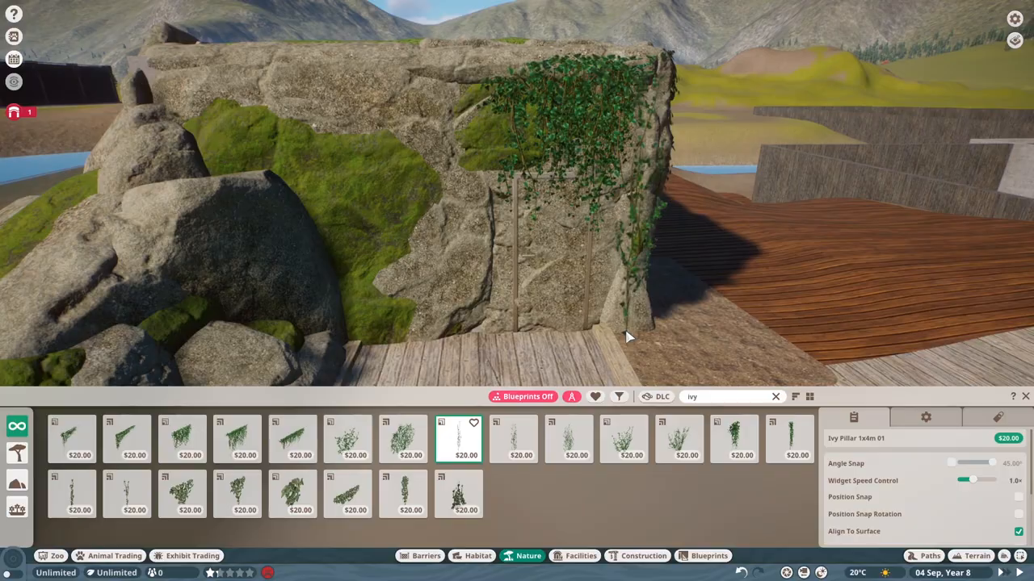
pyautogui.click(678, 440)
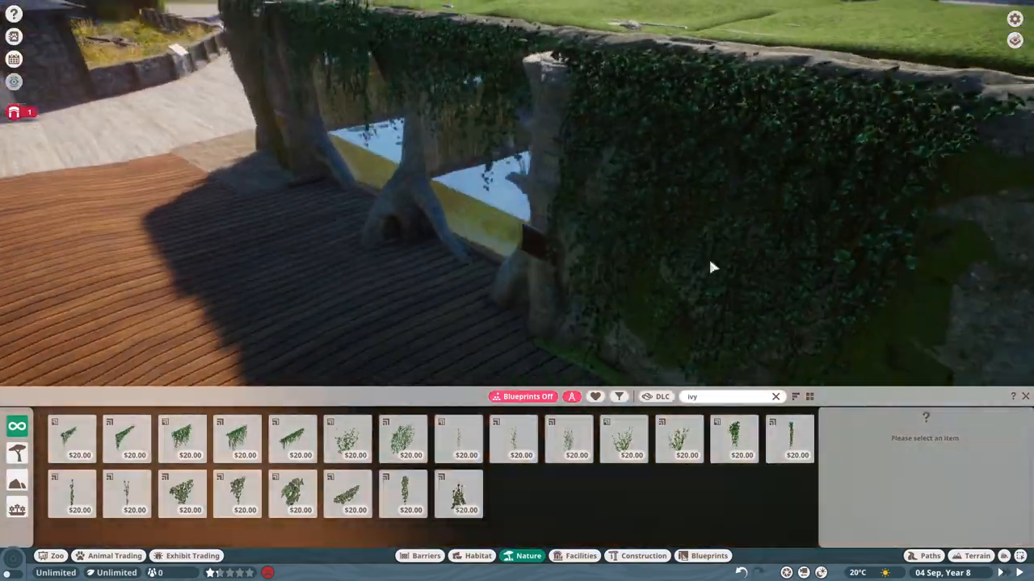
pyautogui.click(291, 439)
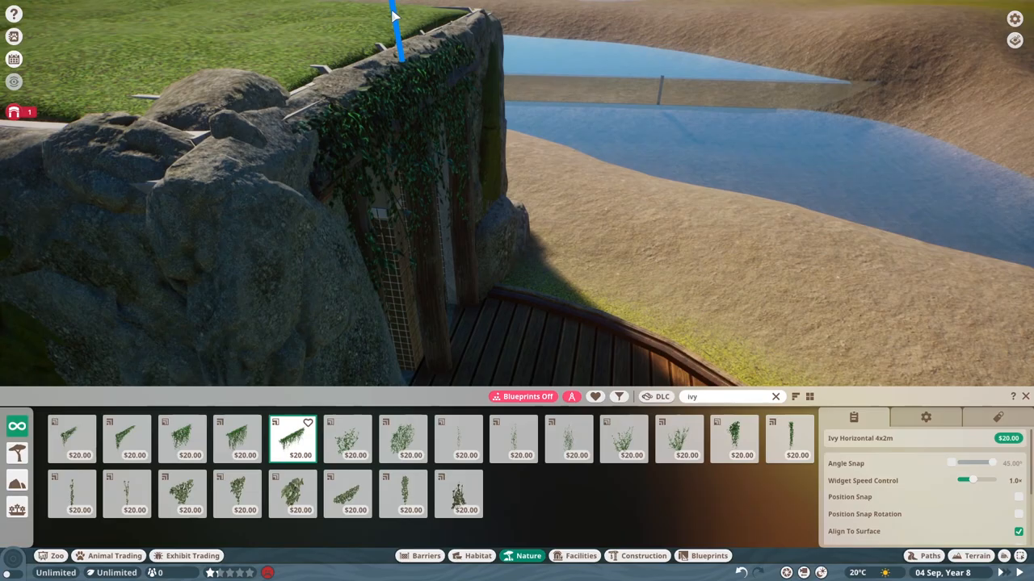
pyautogui.click(678, 439)
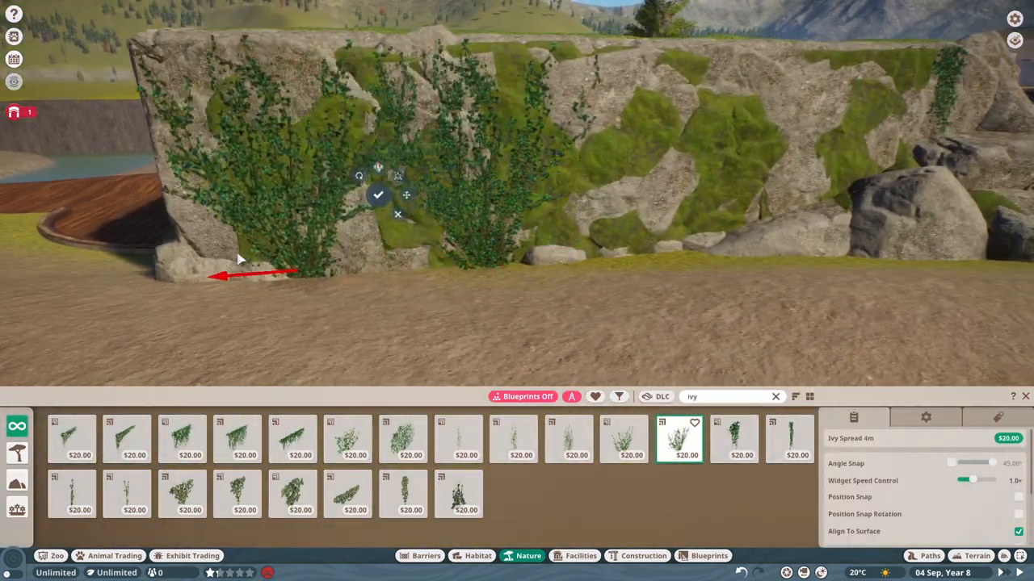
# - Add Ivy Spread, a sparse climbing ivy, a corner ivy column and an Ivy Patch on the rock wall
pyautogui.click(236, 439)
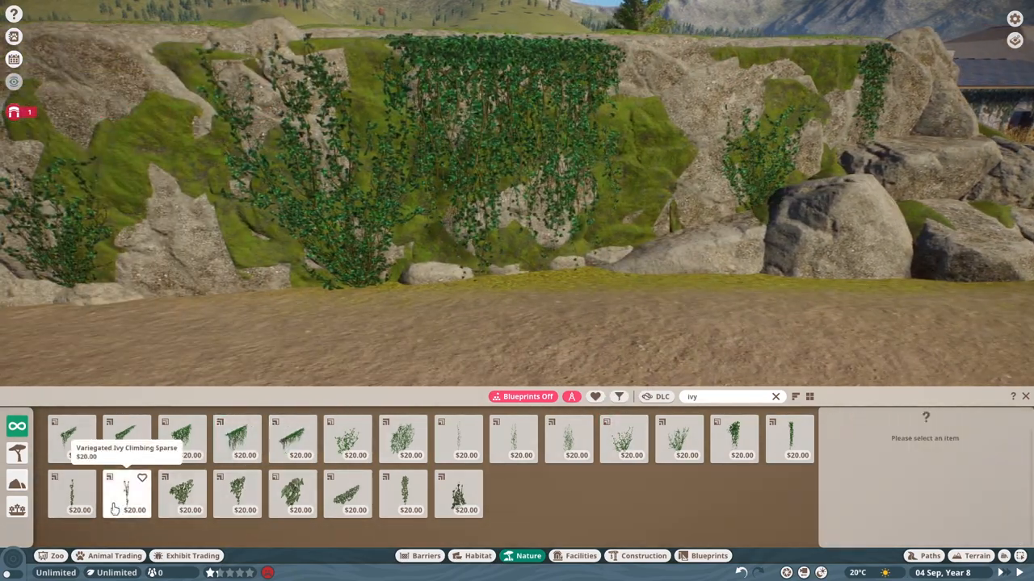
pyautogui.click(512, 439)
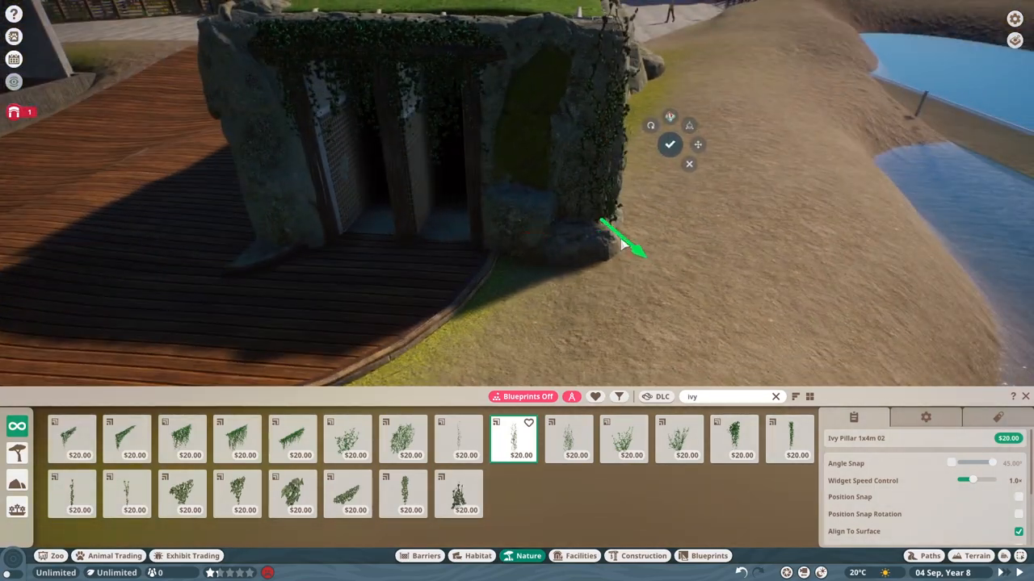
pyautogui.click(347, 439)
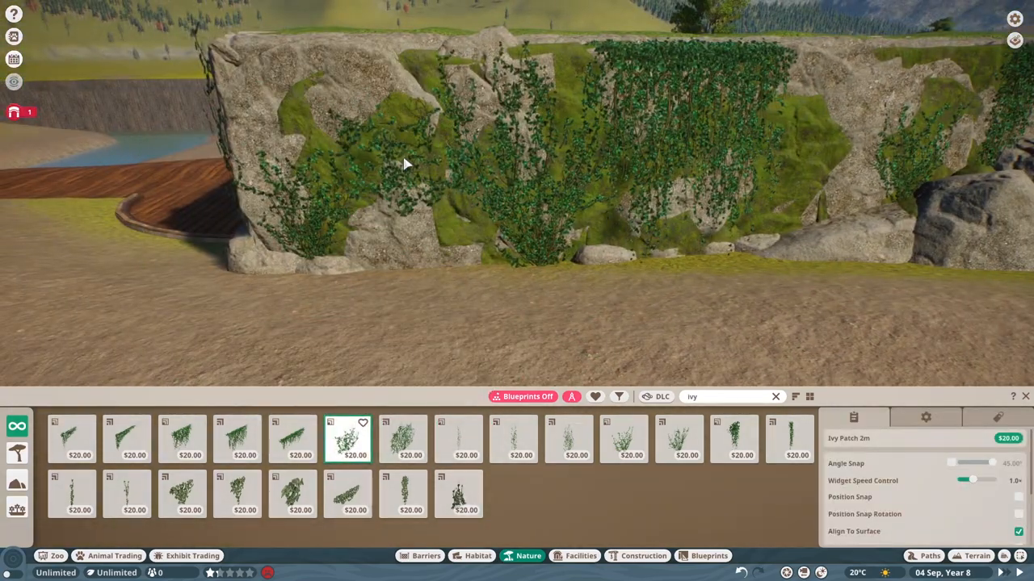
pyautogui.click(126, 440)
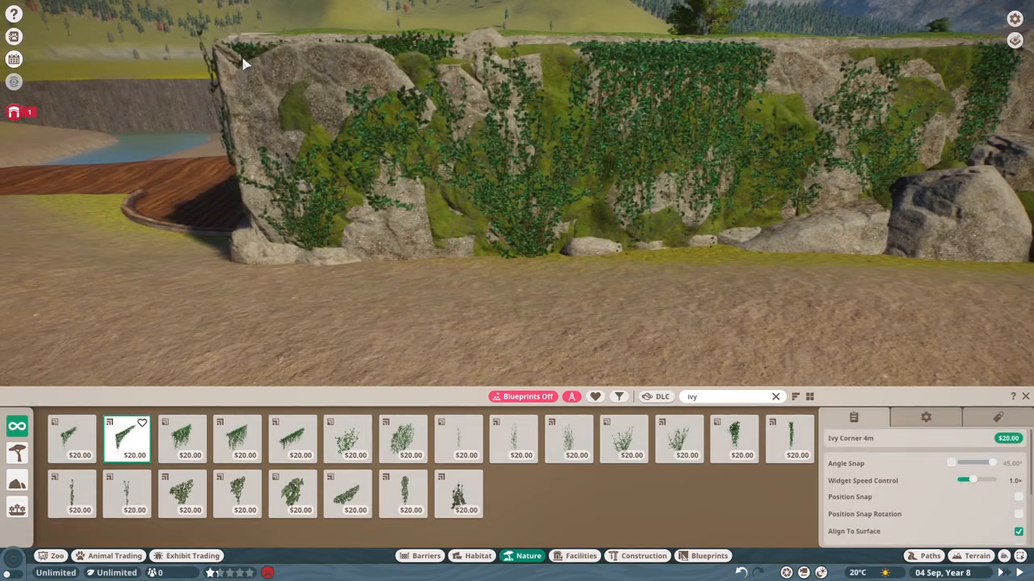
# - Place Ivy Corner, Ivy Patch and Ivy Pillar pieces over the rock wall and boulder pile
pyautogui.click(402, 439)
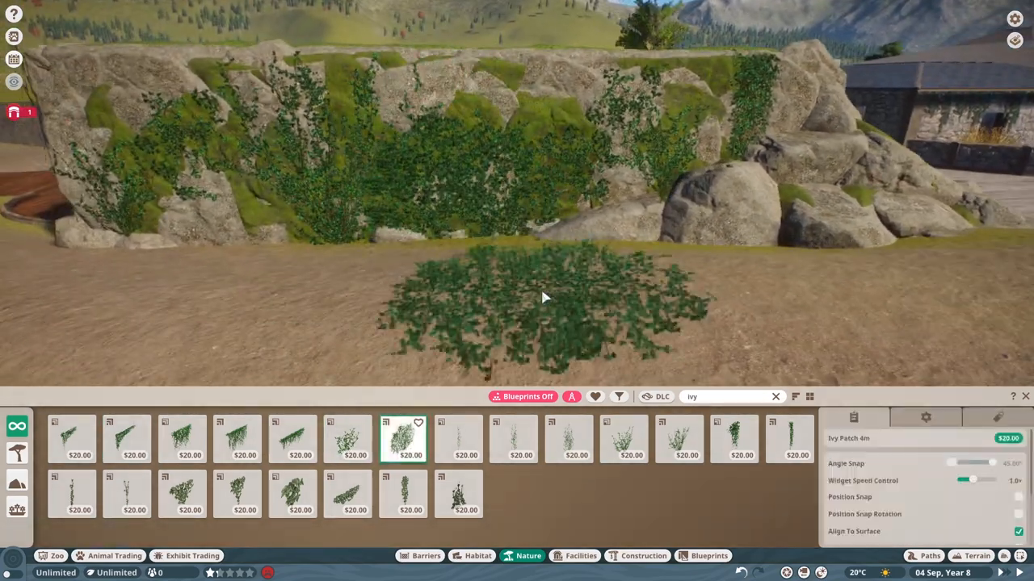
pyautogui.click(79, 440)
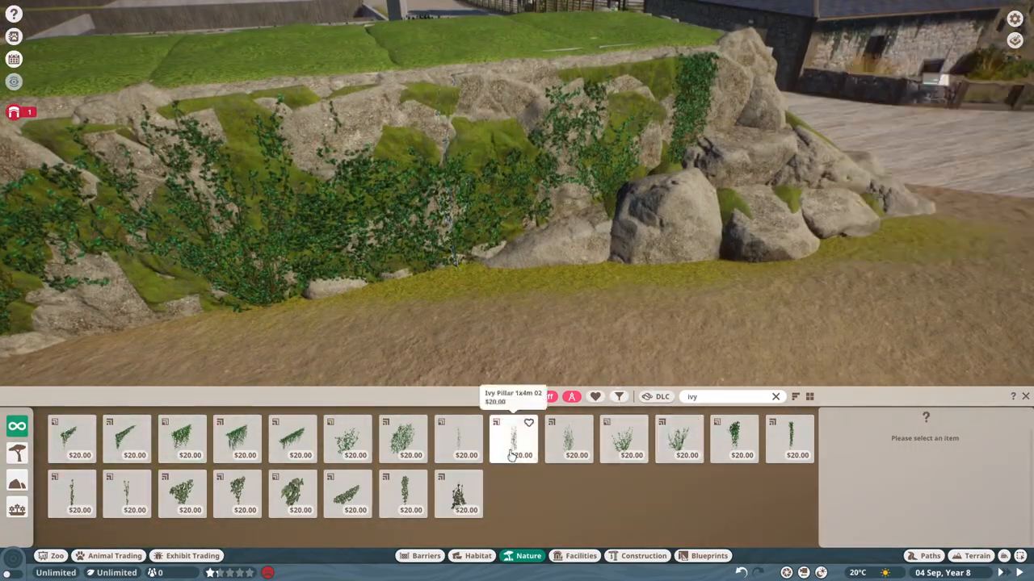
pyautogui.click(514, 439)
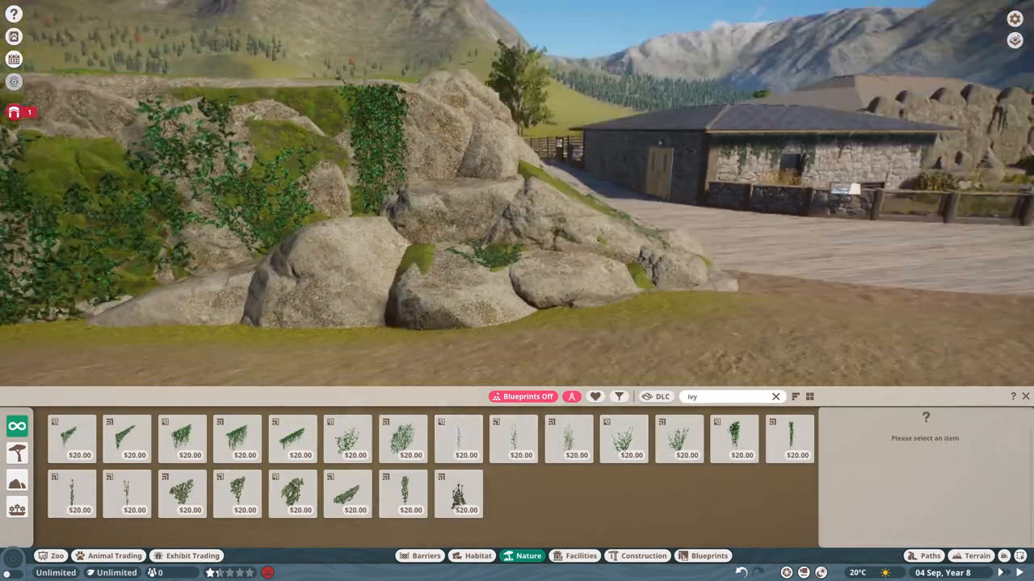
pyautogui.click(347, 439)
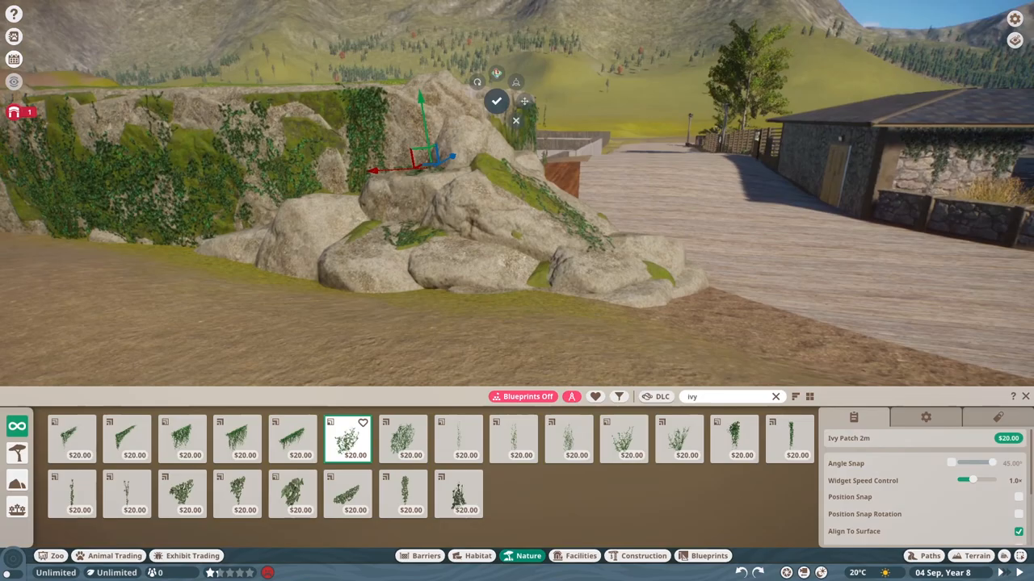
pyautogui.click(619, 398)
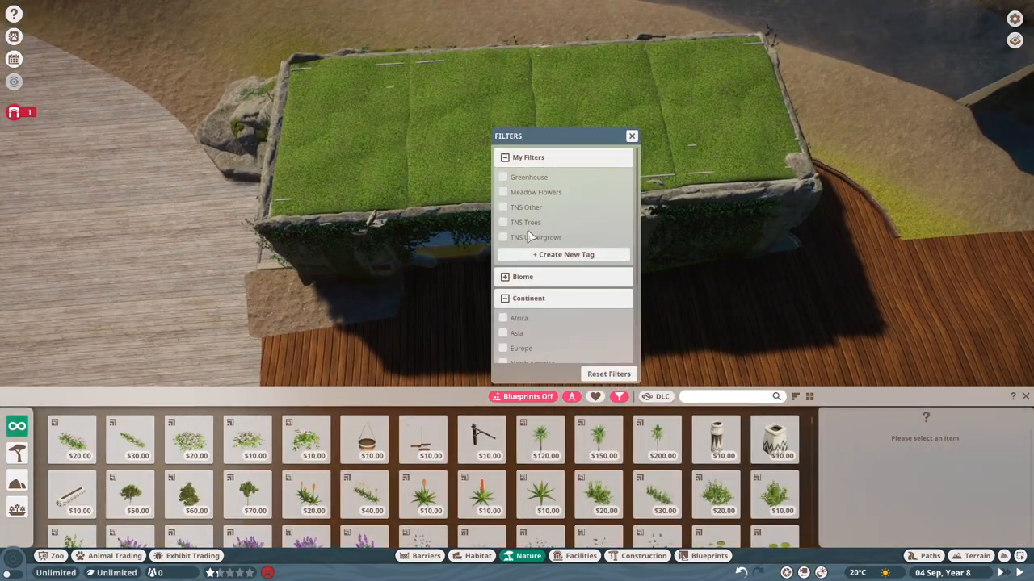
# - Filter to custom undergrowth and plant Campion Moss clumps, small shrubs and bracken on the roof
pyautogui.click(504, 235)
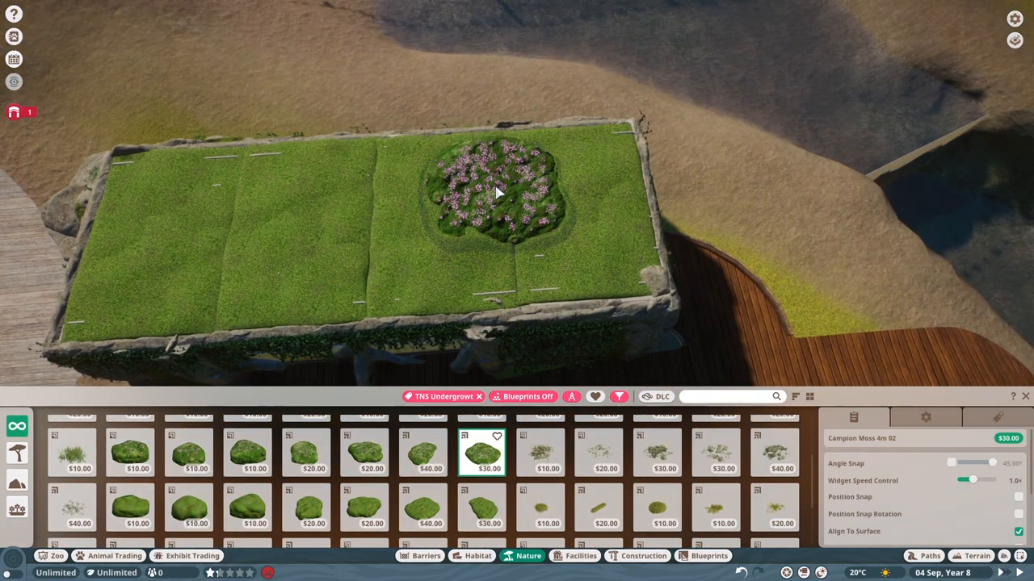
pyautogui.click(363, 452)
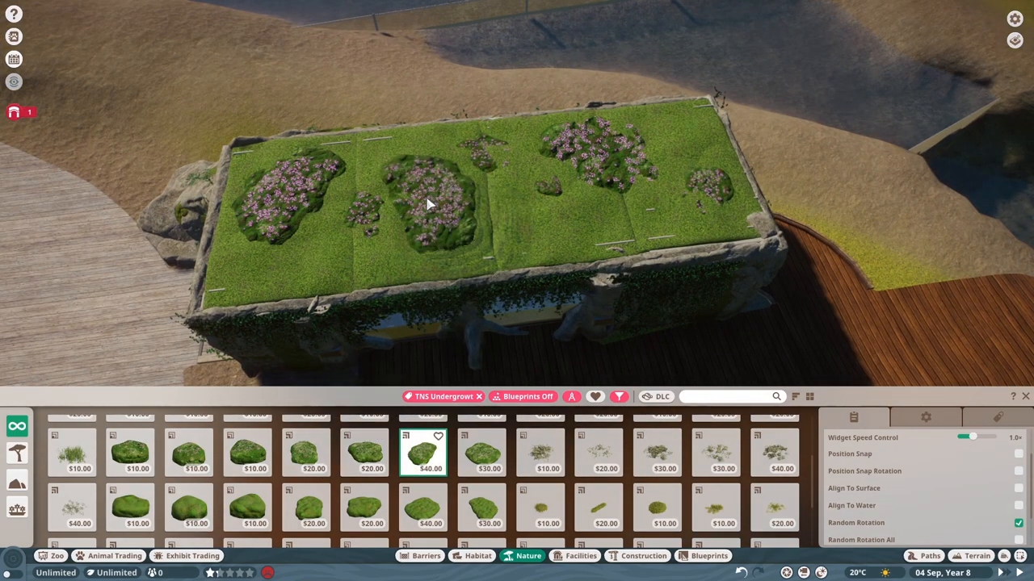
pyautogui.click(188, 452)
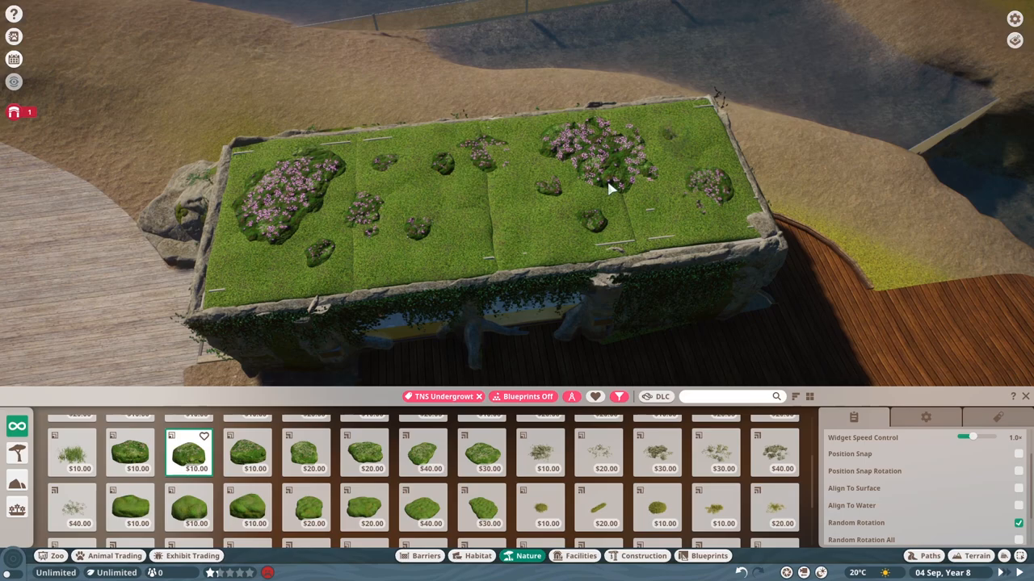
pyautogui.click(488, 445)
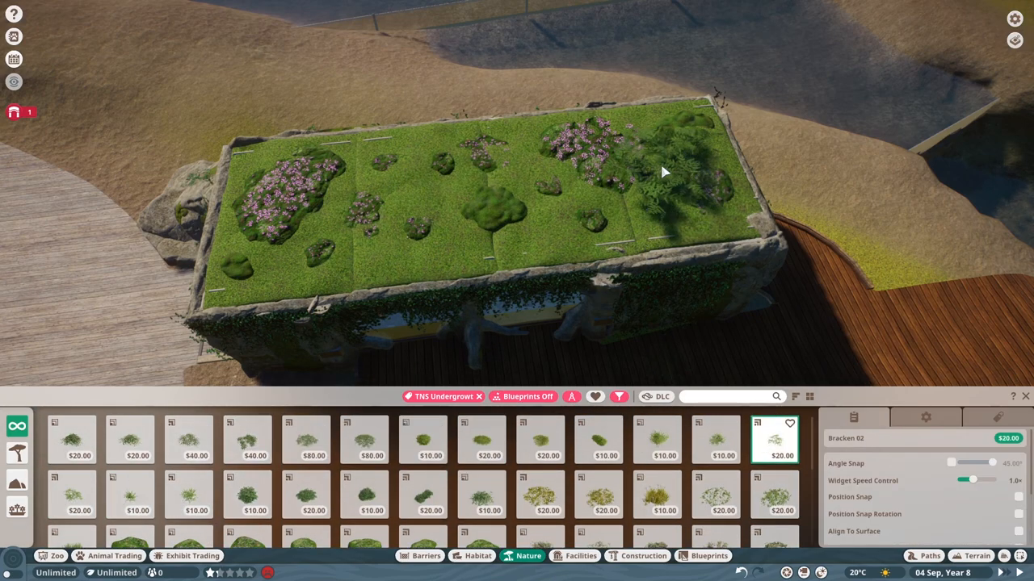
pyautogui.click(361, 182)
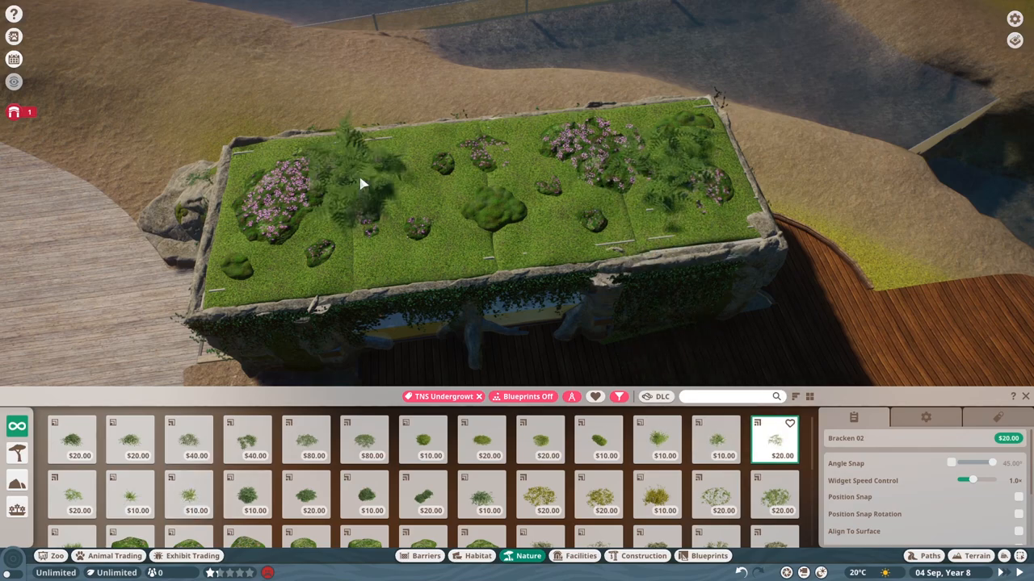
# - Place more bracken greenery on the exhibit roof
pyautogui.click(713, 446)
pyautogui.write('taiga')
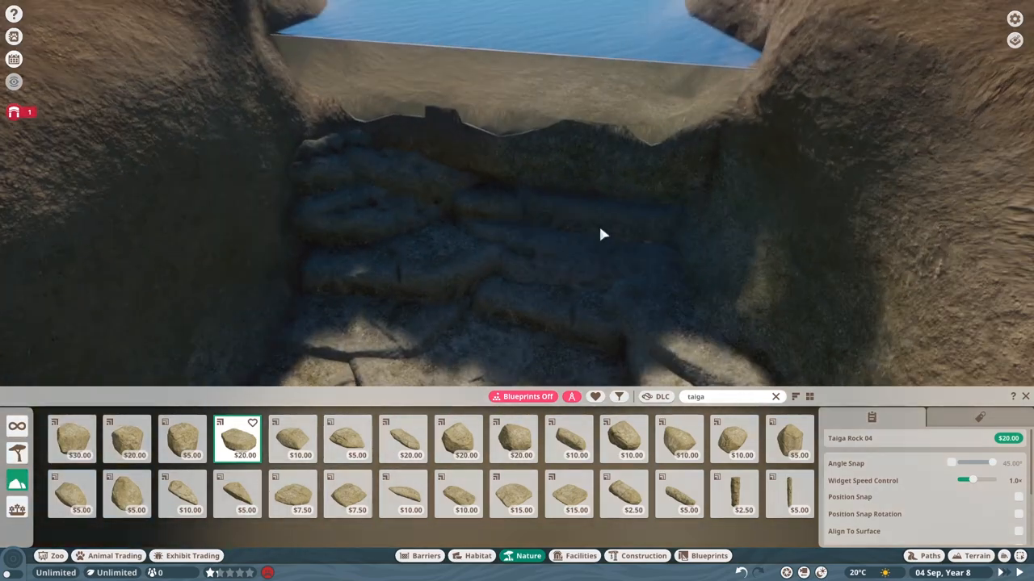
# - Stack Taiga Rock pieces against the lake wall, slope and shoreline
pyautogui.click(733, 439)
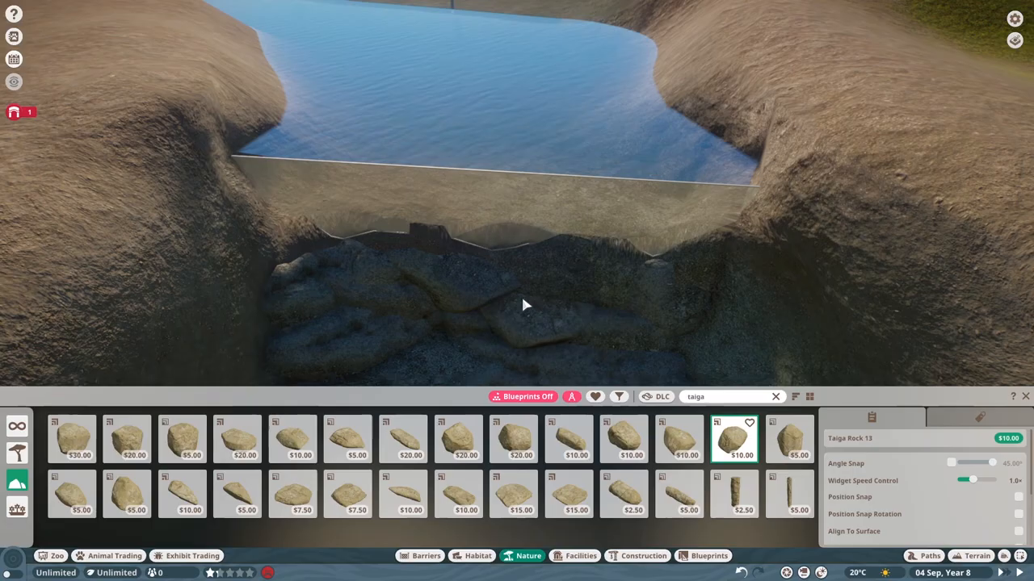
pyautogui.click(975, 556)
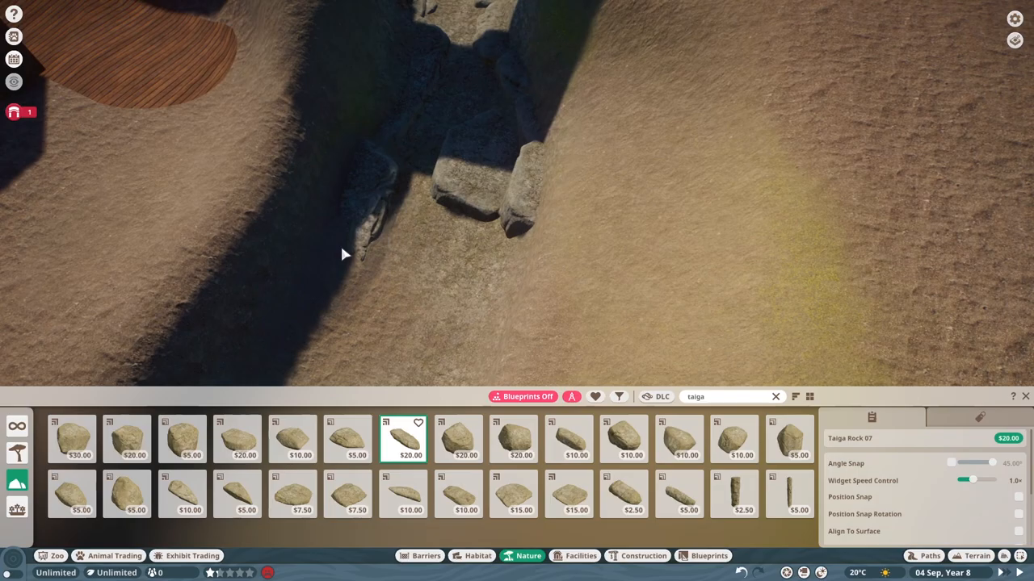
pyautogui.click(236, 440)
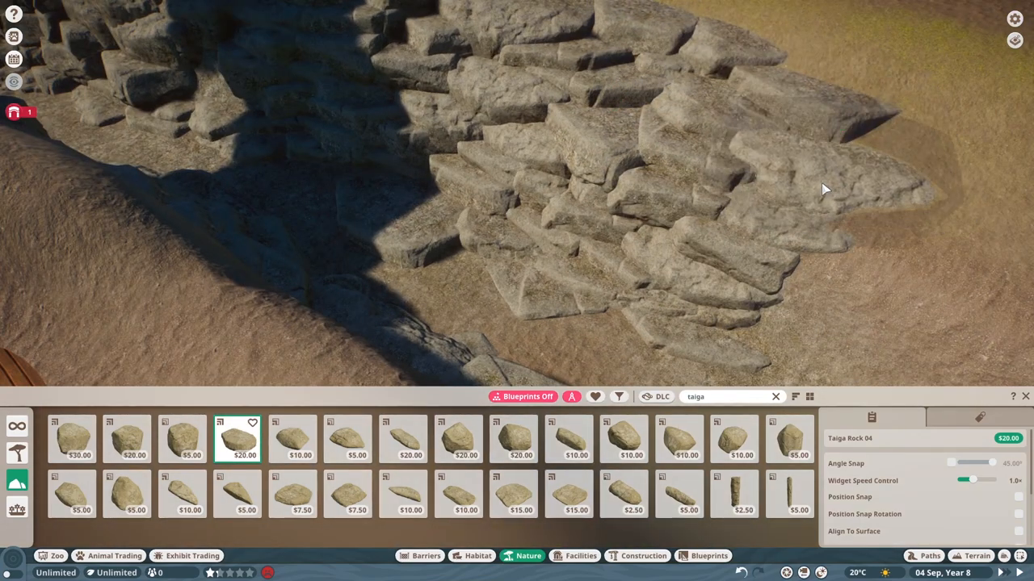
pyautogui.click(458, 439)
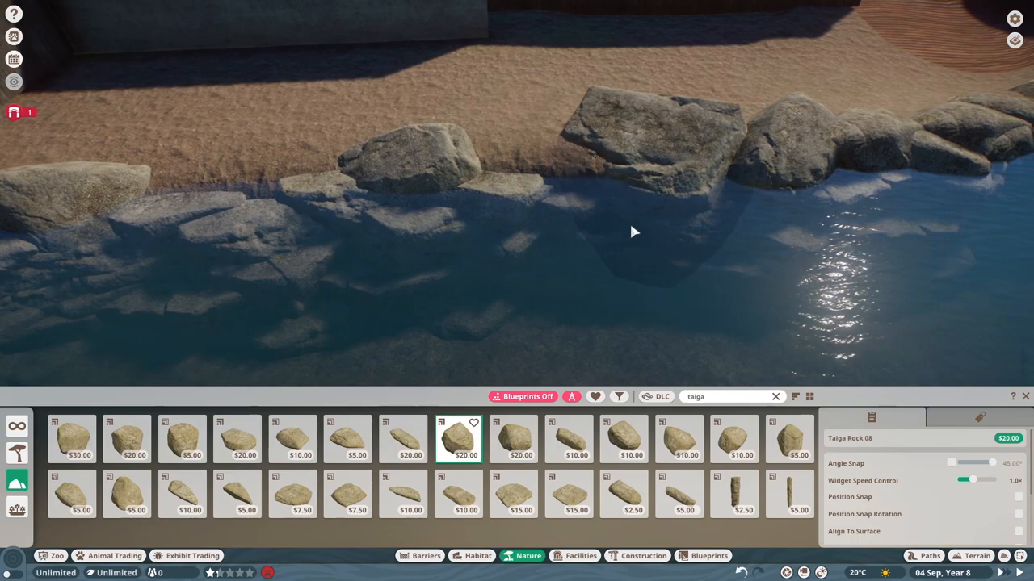
pyautogui.click(678, 439)
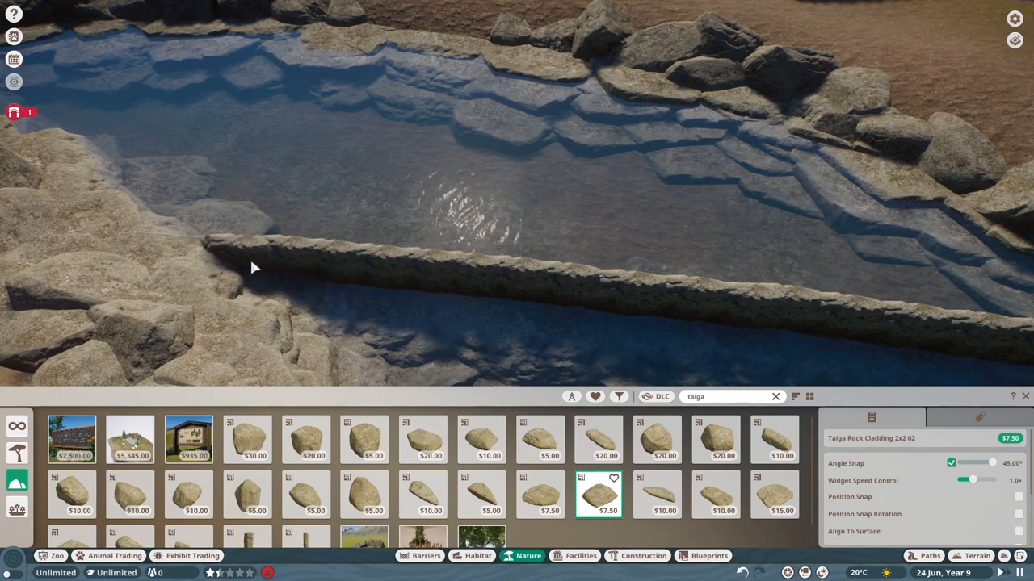
# - Lay Taiga Rock Cladding along the water edge and scatter taiga rocks across the river bed
pyautogui.click(655, 439)
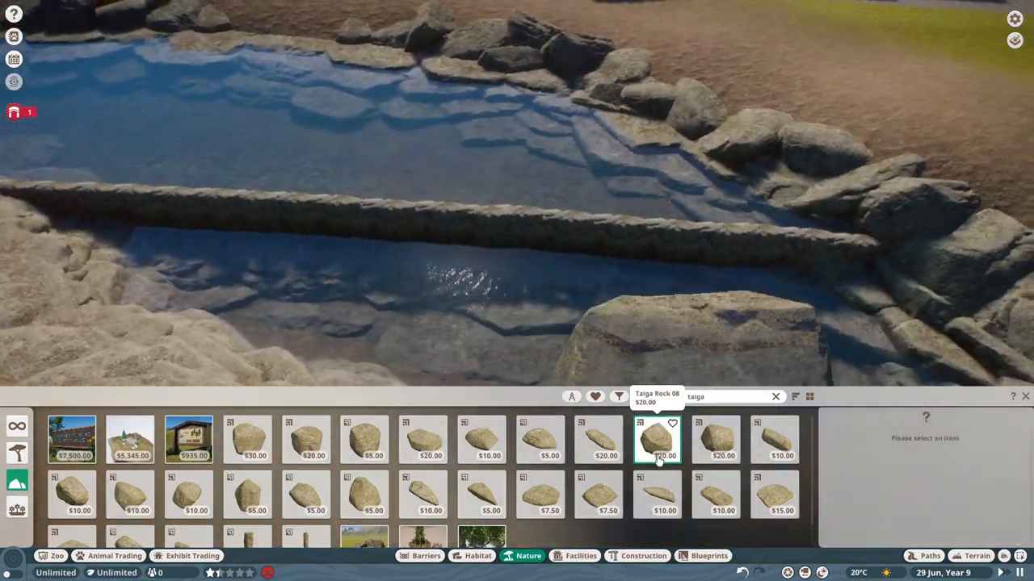
pyautogui.click(656, 439)
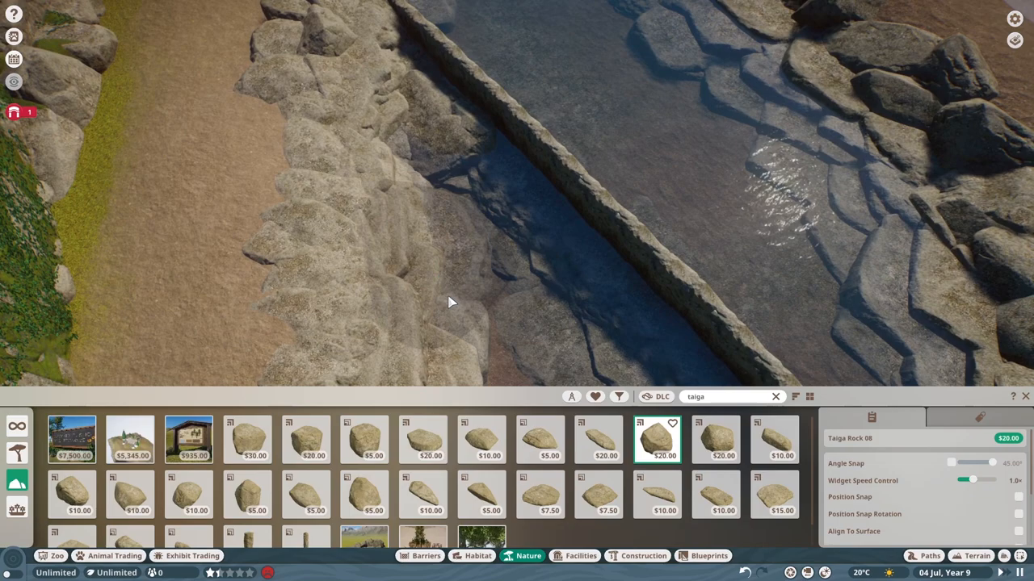
pyautogui.click(71, 494)
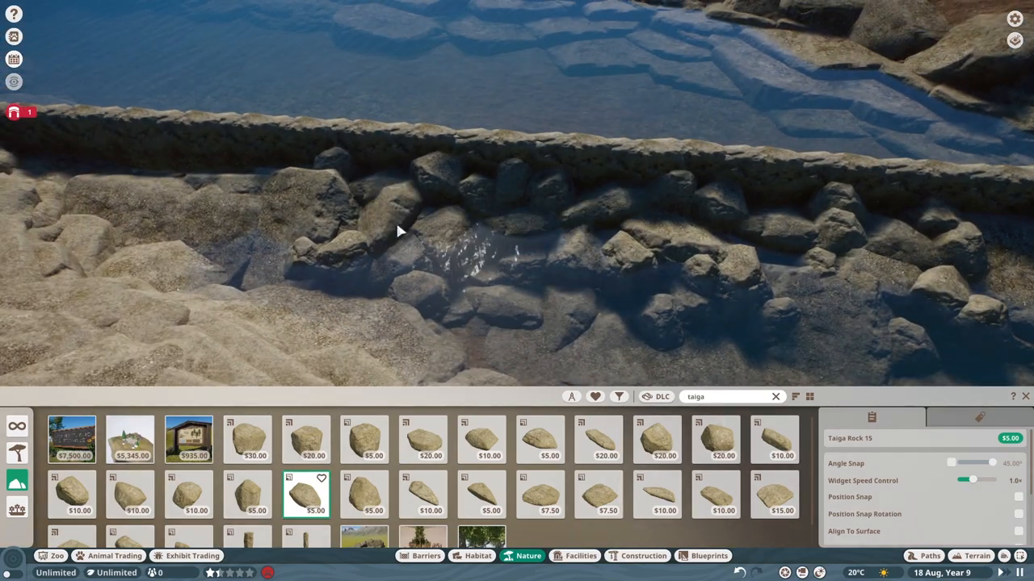
pyautogui.click(643, 555)
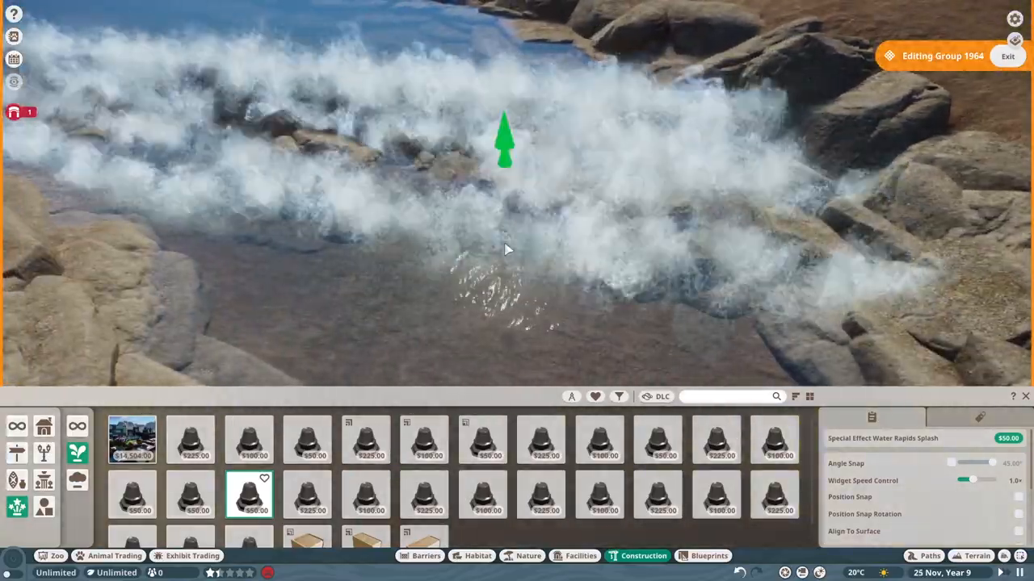
# - Place Water Rapids Splash, Rapids Foam, Waterfall Mid Section and Waterfall Bottom effects along the river drop
pyautogui.click(190, 494)
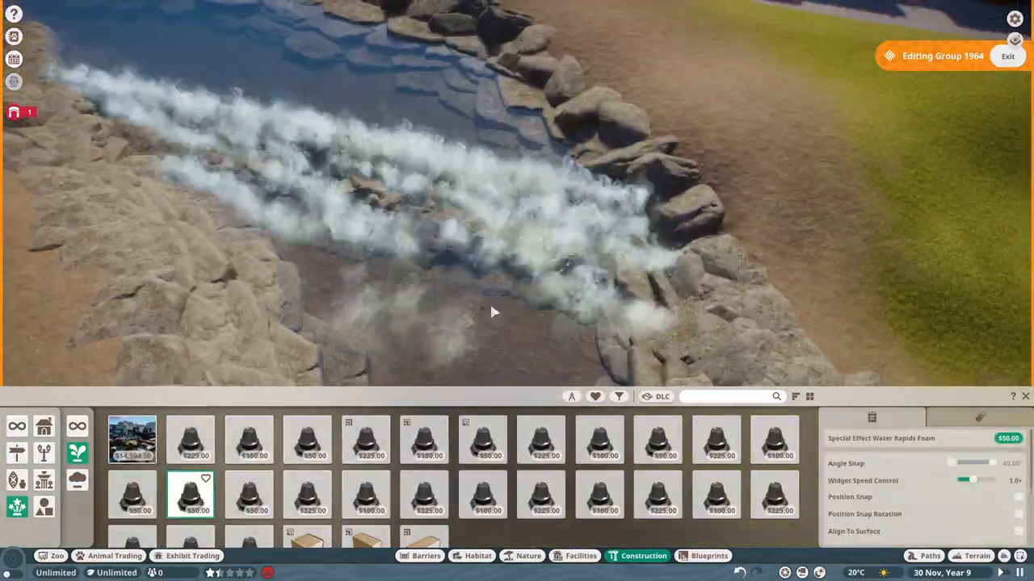
pyautogui.click(423, 494)
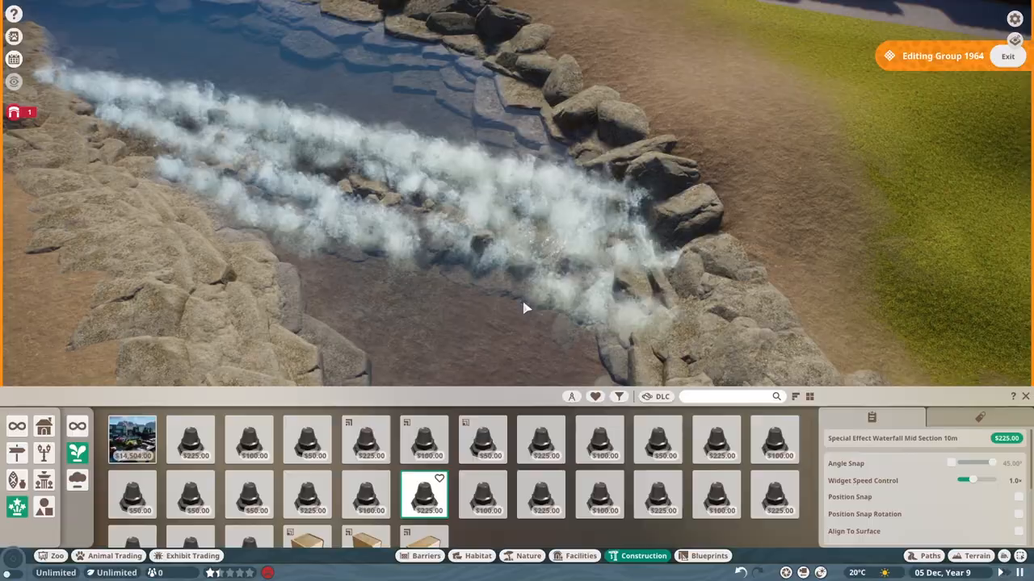
pyautogui.click(541, 495)
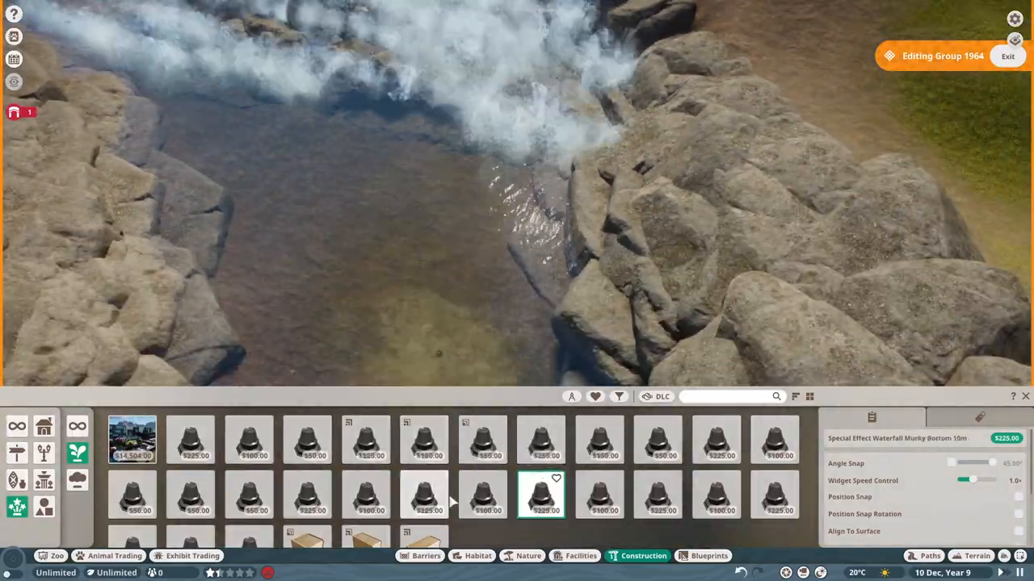
pyautogui.click(307, 494)
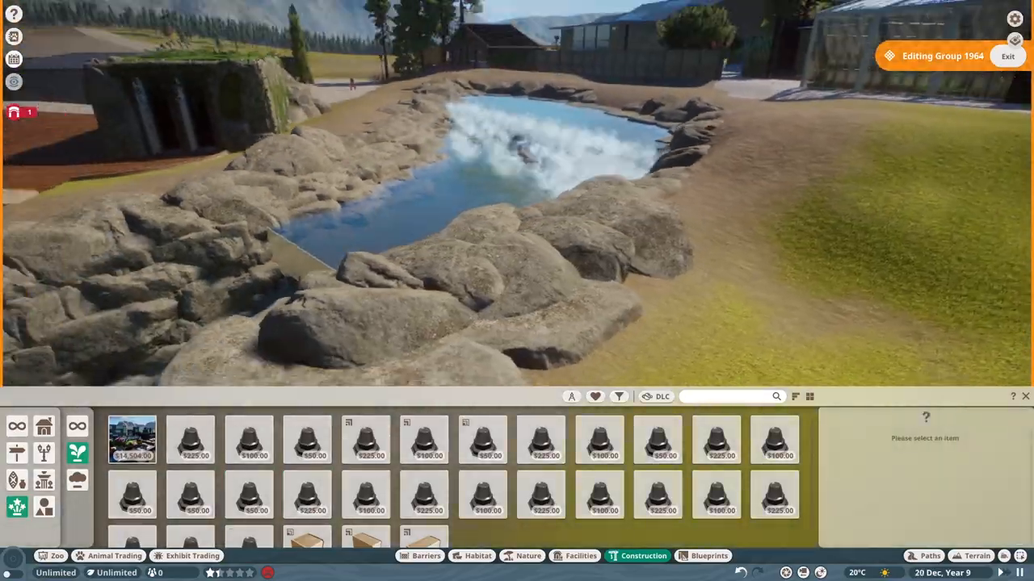
pyautogui.click(190, 494)
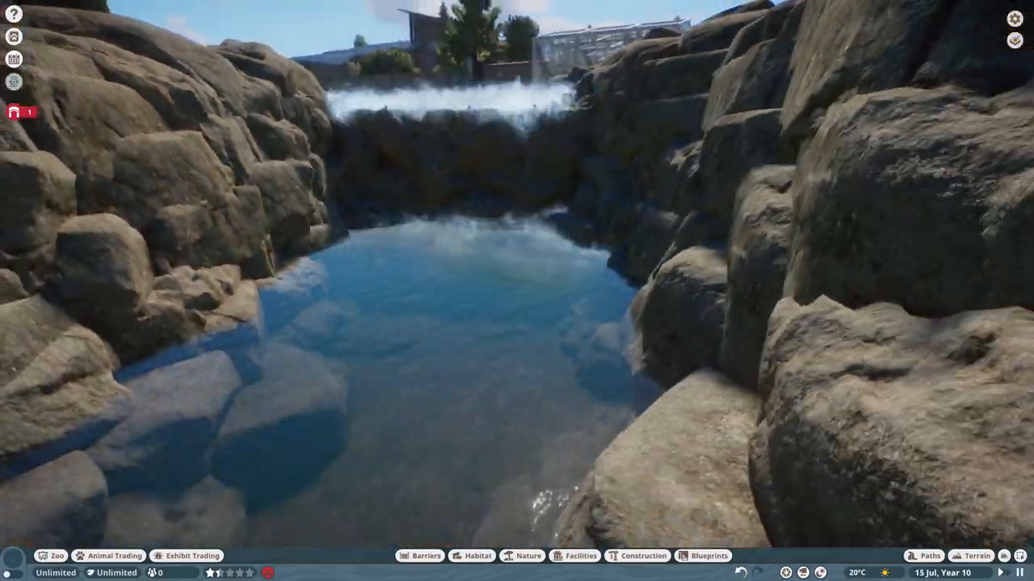
# - Place Water Jet Medium and Water Jet Small effects spilling over the falls
pyautogui.click(643, 556)
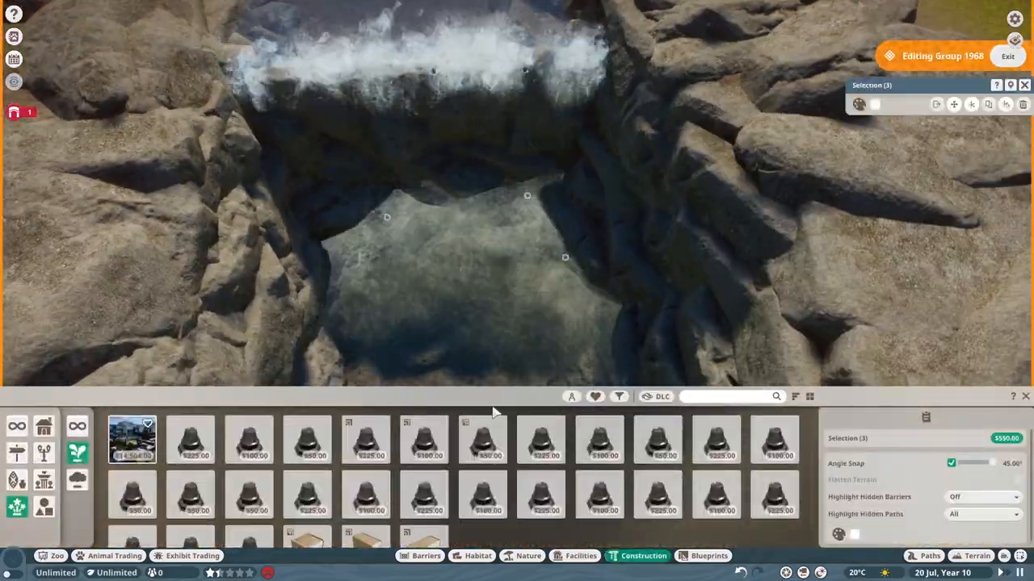
pyautogui.click(656, 439)
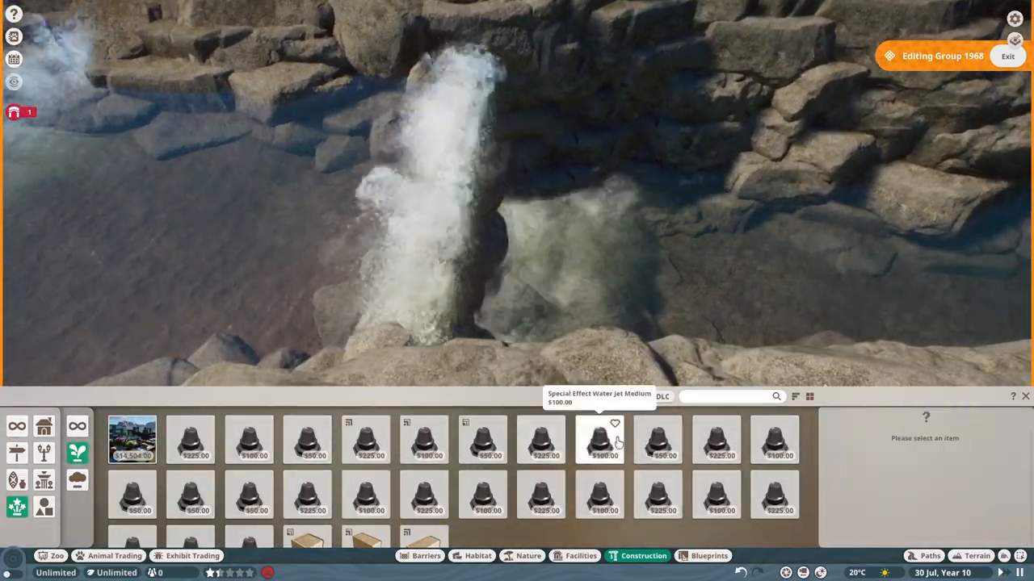
pyautogui.click(658, 439)
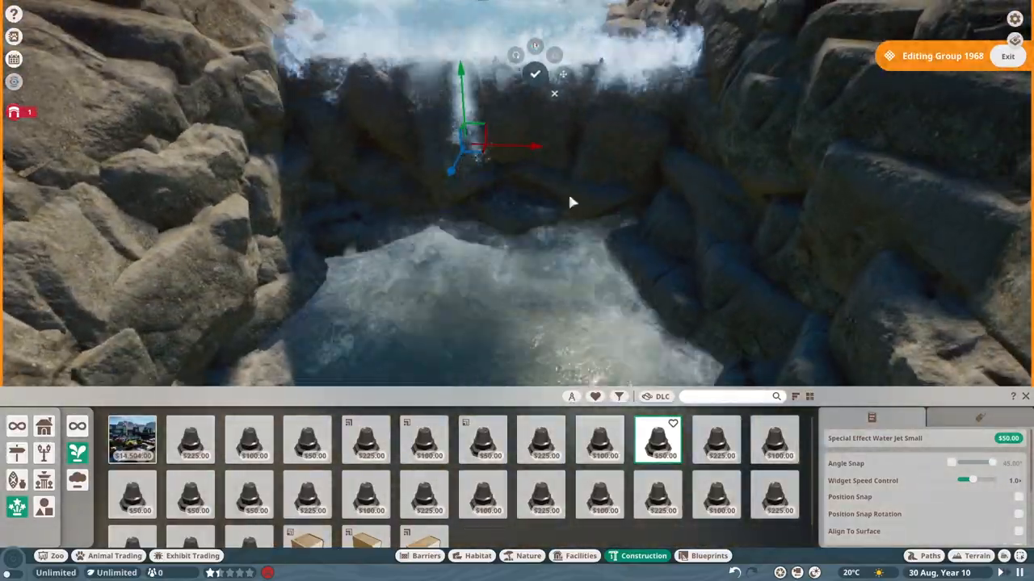
pyautogui.click(599, 439)
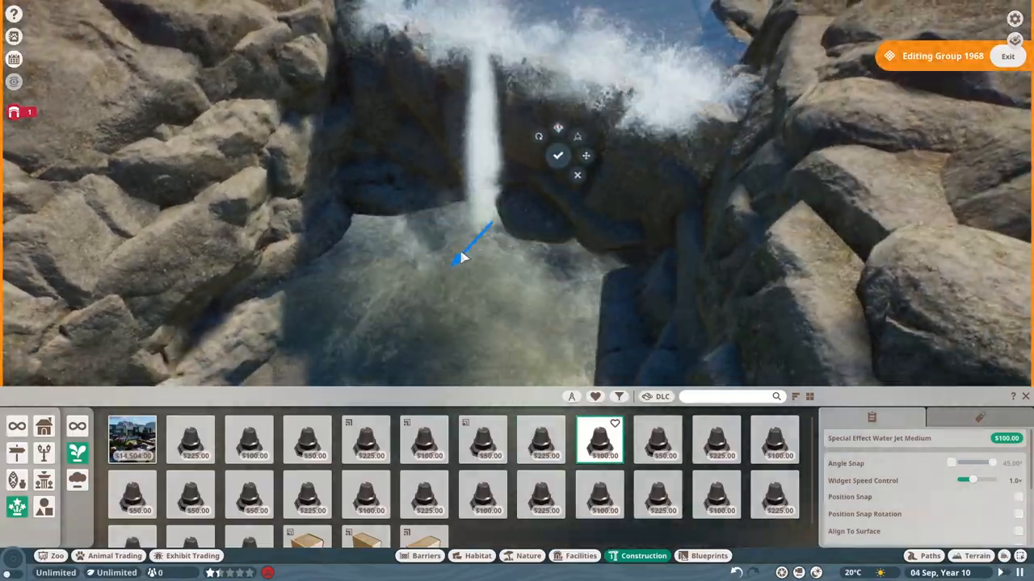
pyautogui.click(584, 155)
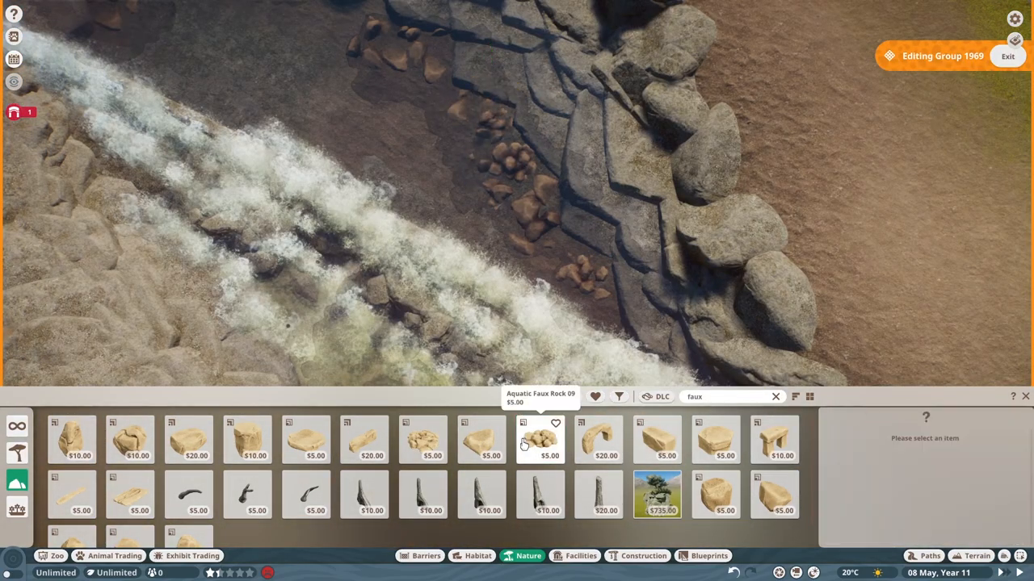
# - Place an Aquatic Faux Rock in the river bed
pyautogui.click(539, 440)
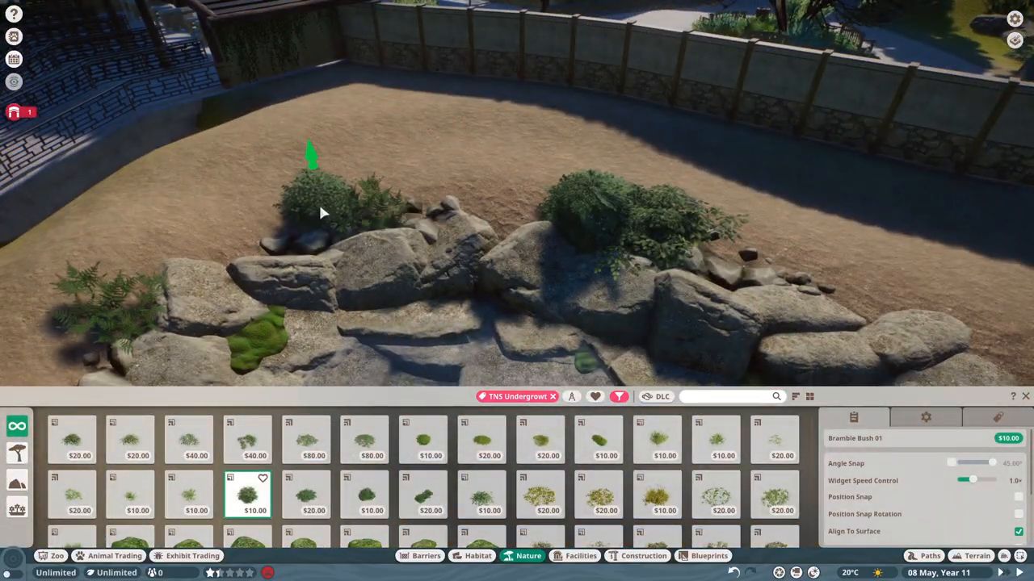
# - Plant a bramble bush and Bracken 03 behind the bank rocks, then choose a tree for the rapids
pyautogui.click(79, 495)
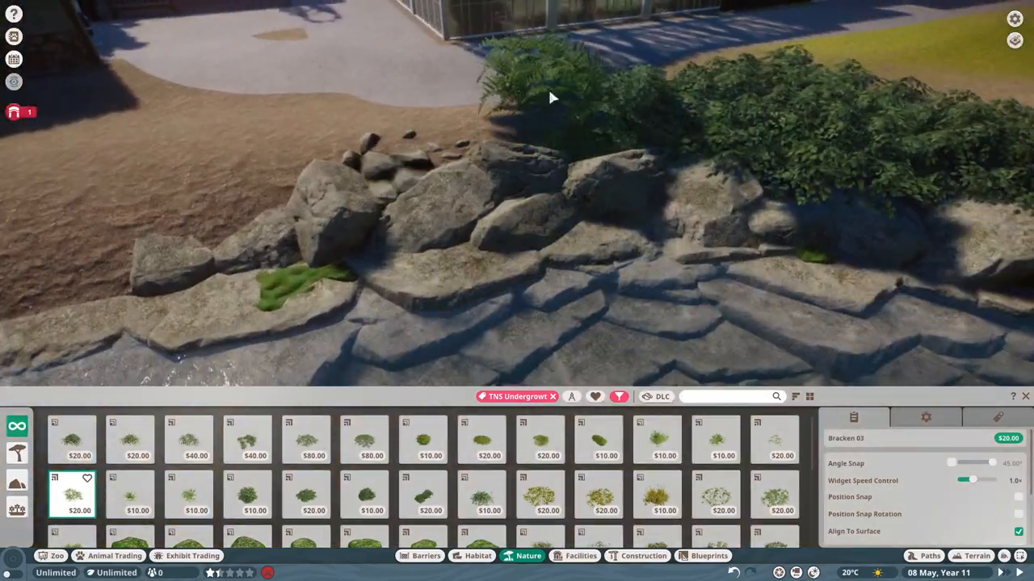
pyautogui.click(137, 494)
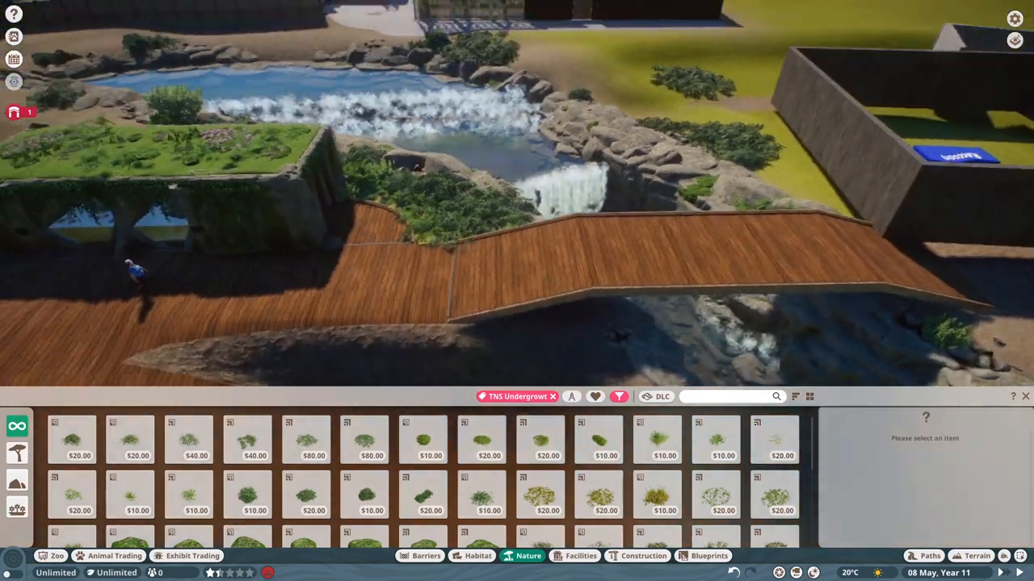
pyautogui.click(619, 398)
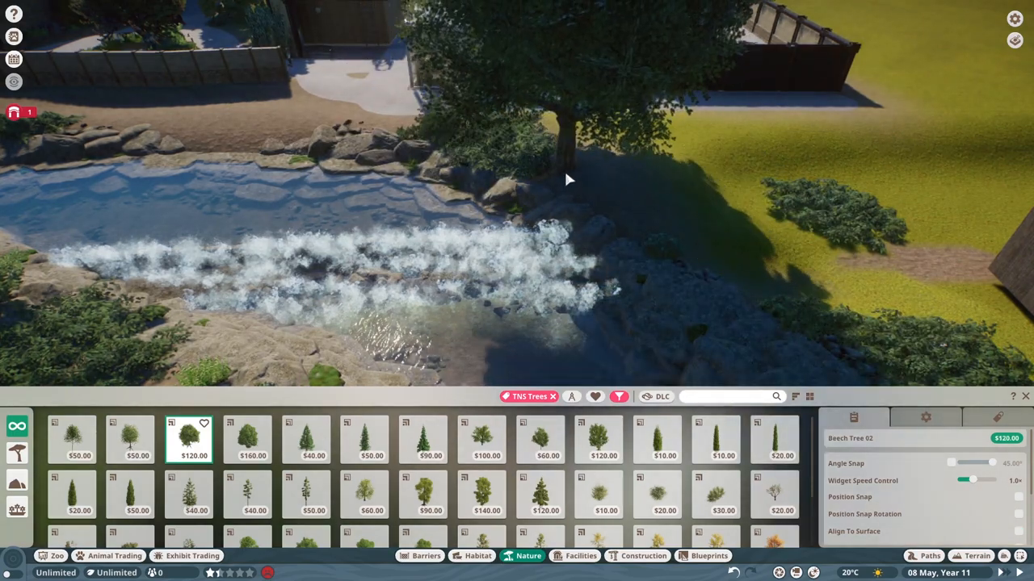
# - Plant a beech tree beside the rapids and White Birch Tree 02 by the waterfall
pyautogui.click(656, 440)
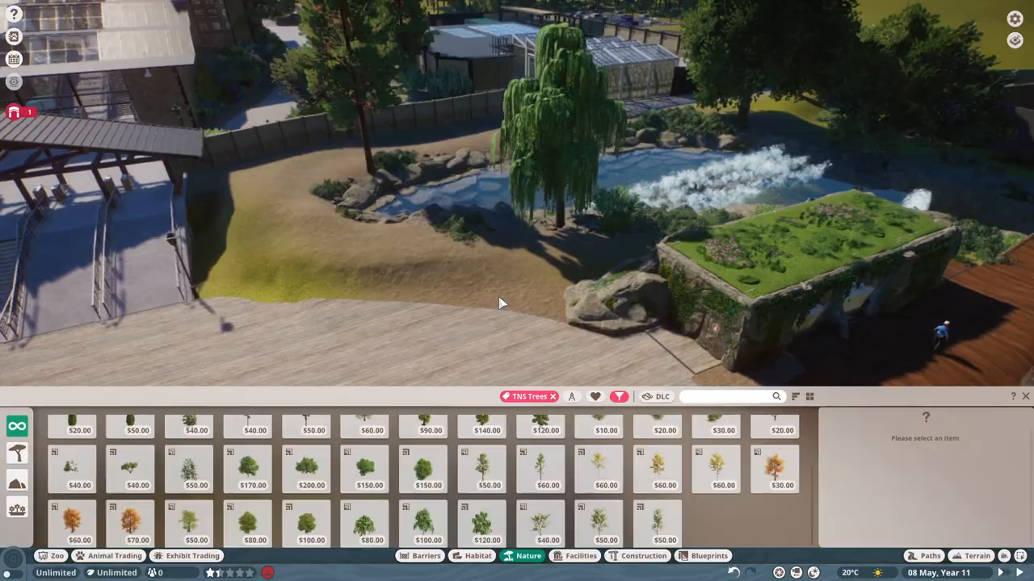
pyautogui.click(659, 525)
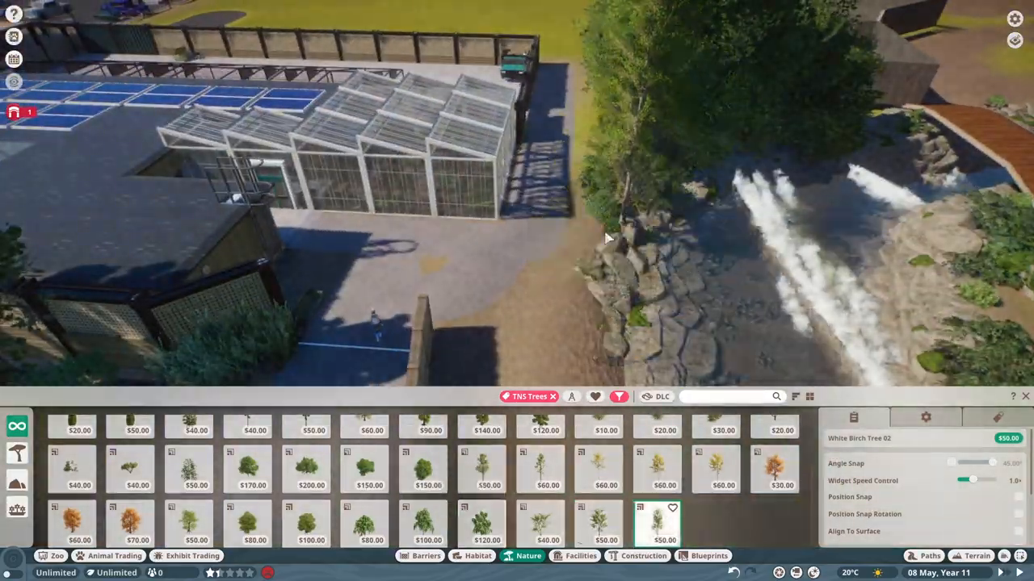